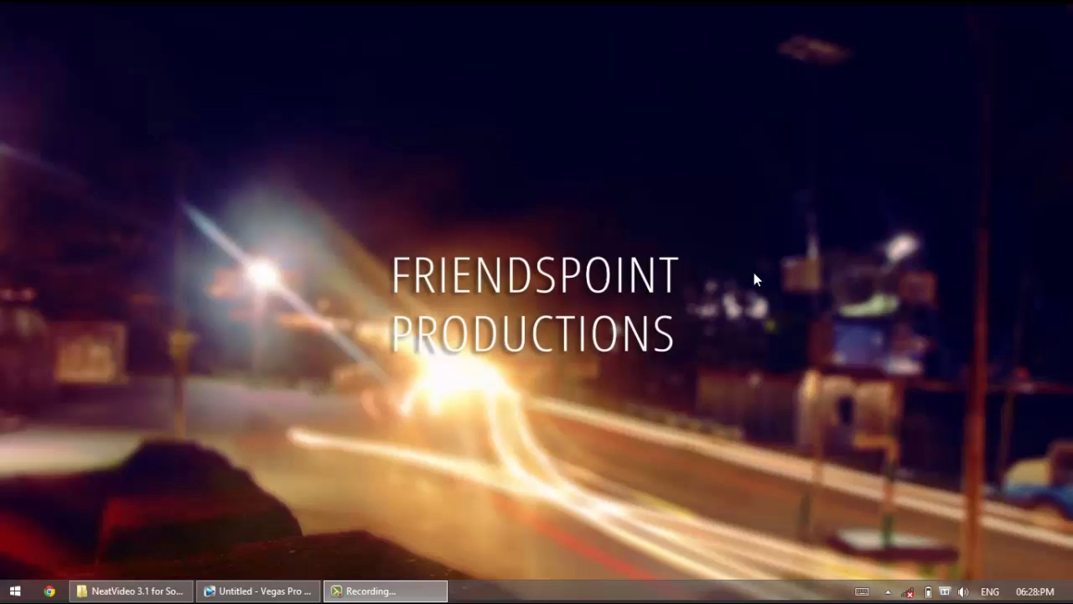
mouse_move(739, 262)
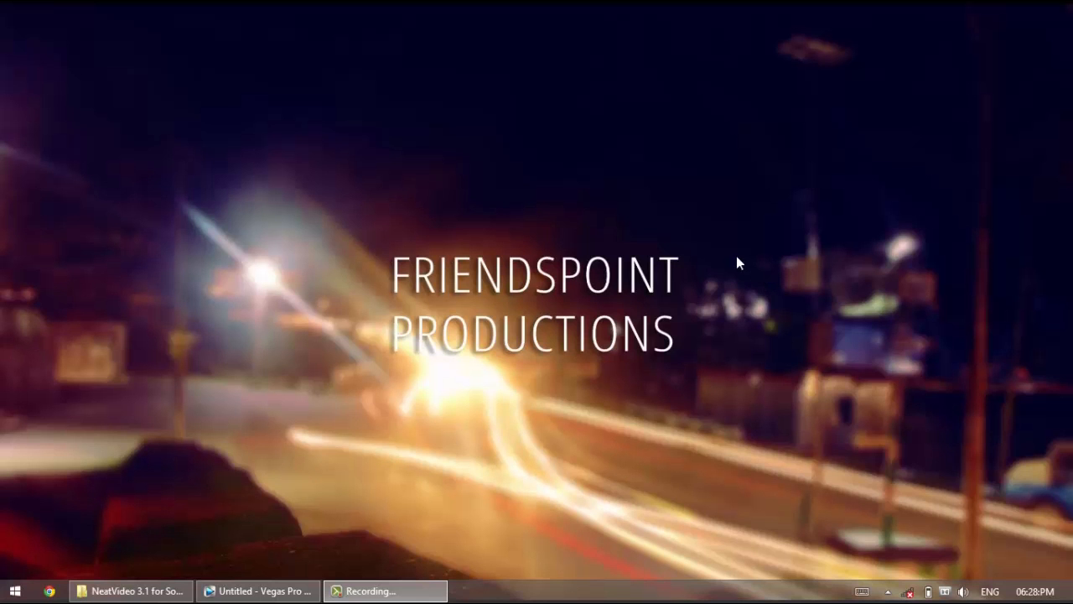
mouse_move(761, 248)
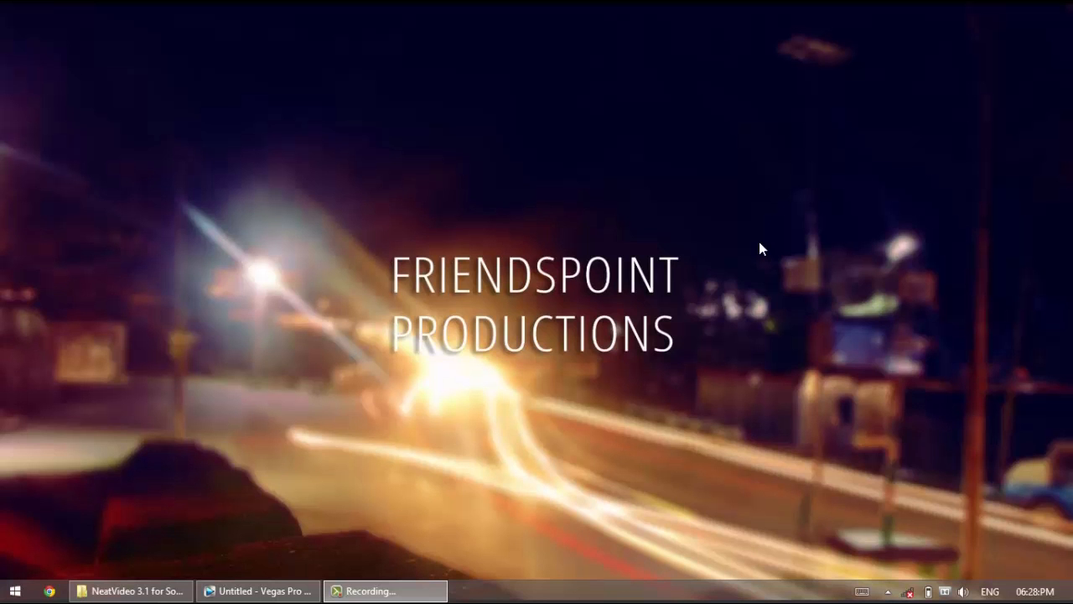
mouse_move(756, 241)
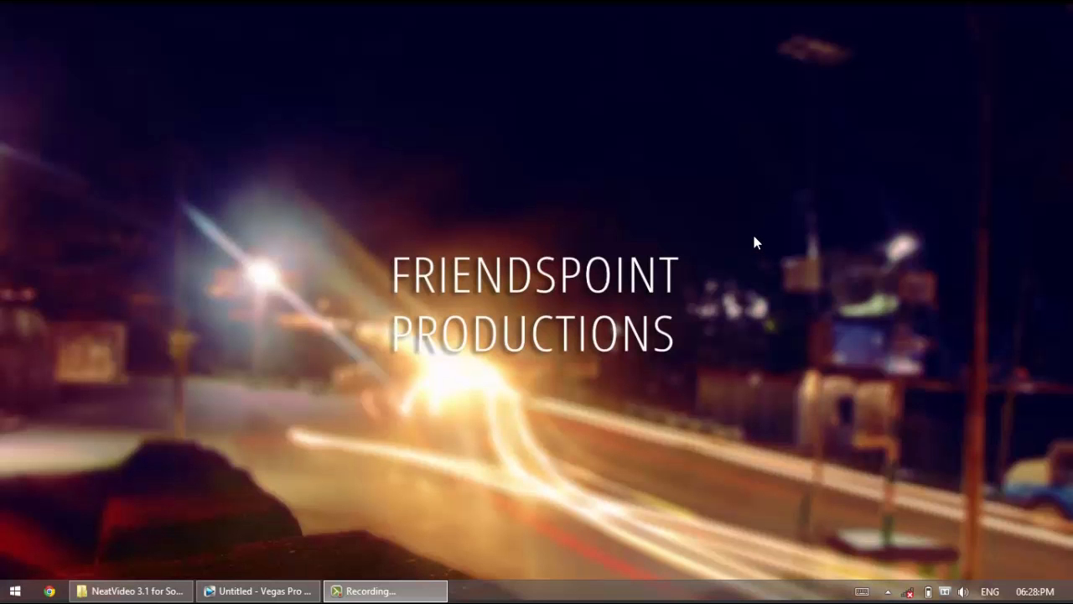
mouse_move(707, 218)
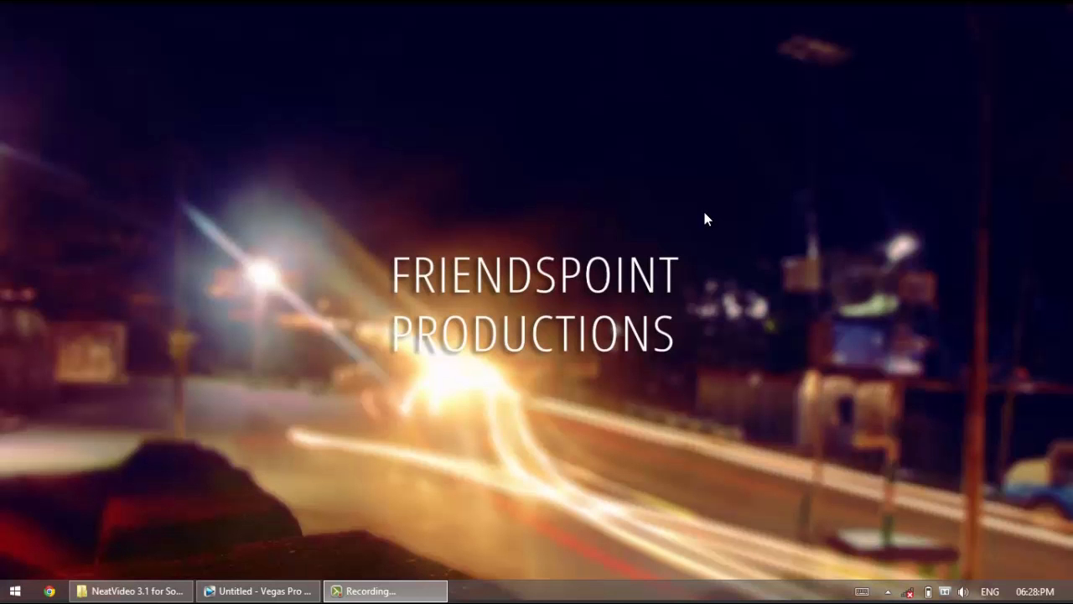
mouse_move(590, 188)
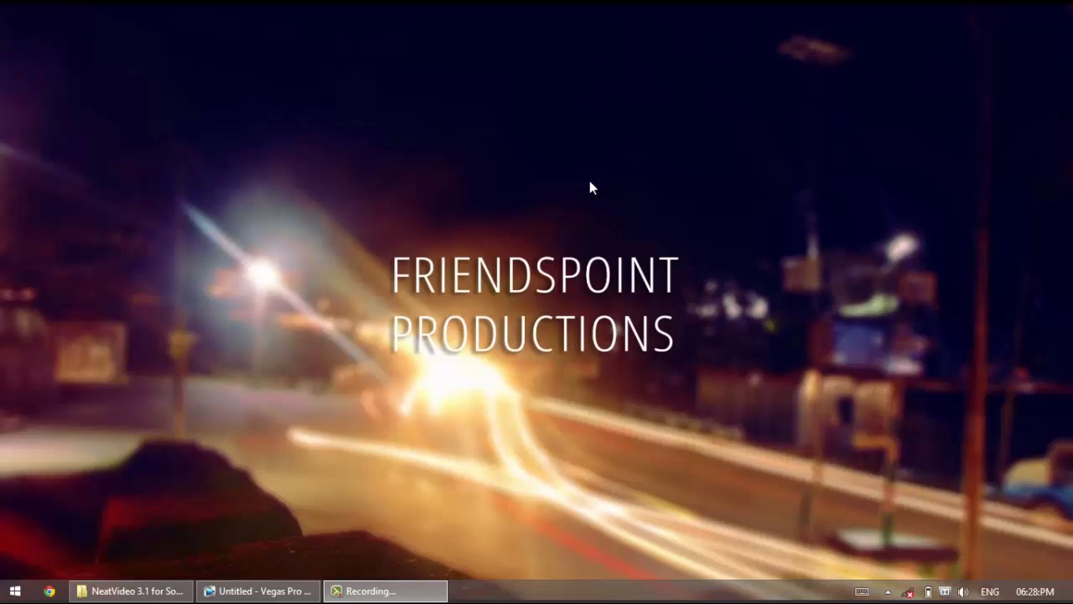
mouse_move(544, 305)
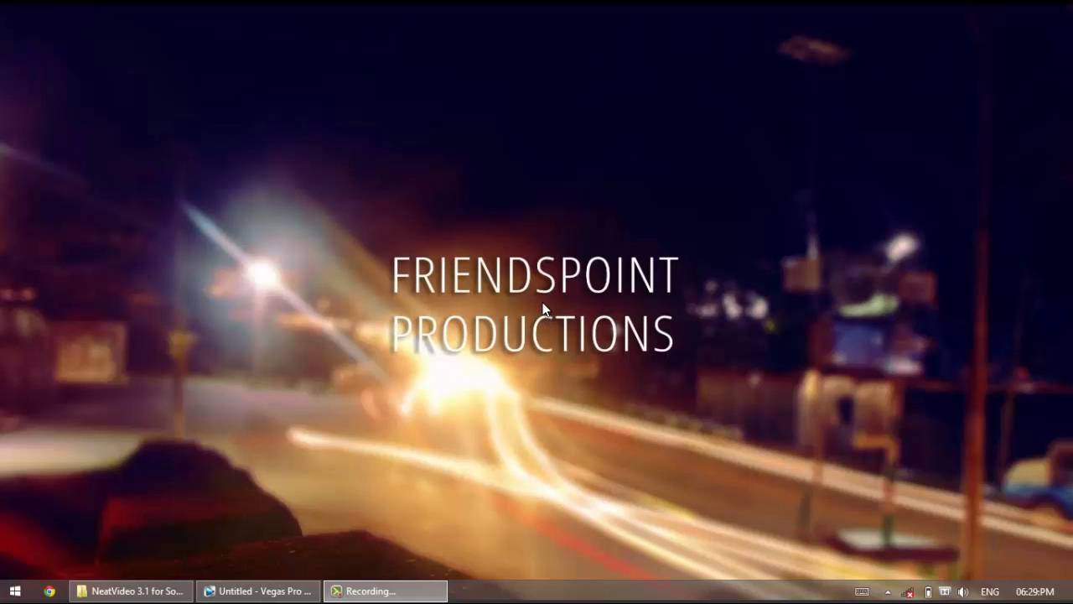
mouse_move(404, 376)
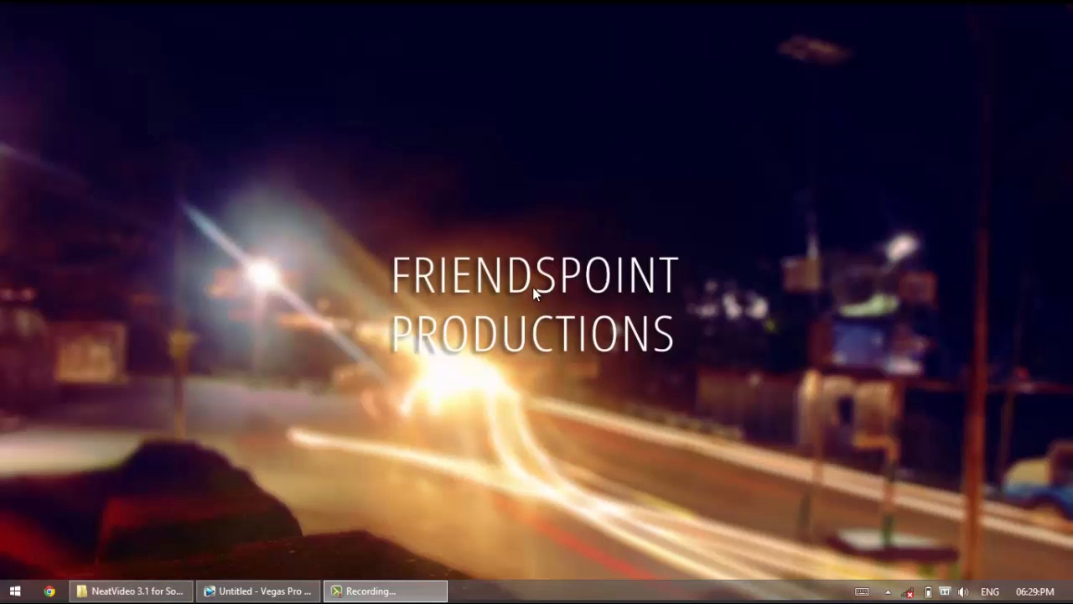
mouse_move(536, 305)
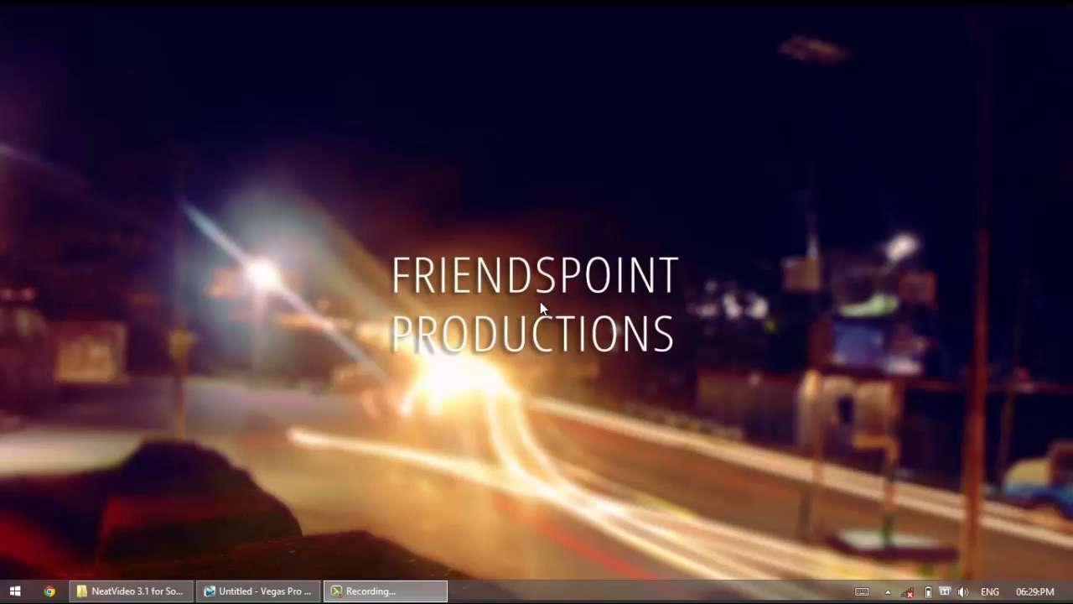
mouse_move(131, 590)
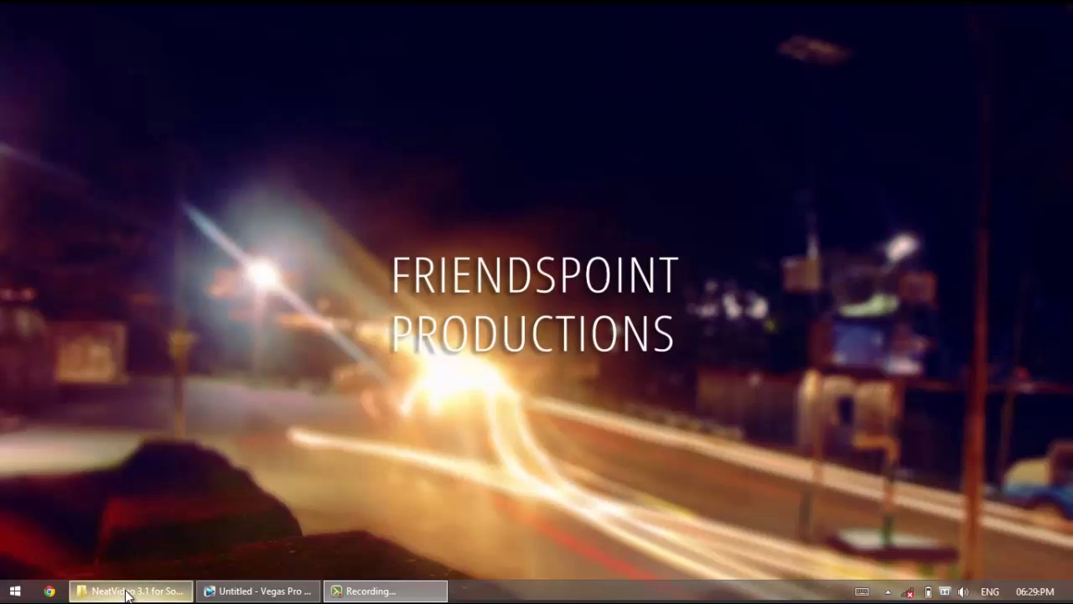
- Show the NeatVideo download folder and highlight the NeatSVSetup32 and NeatSVSetup64 installers
click(131, 590)
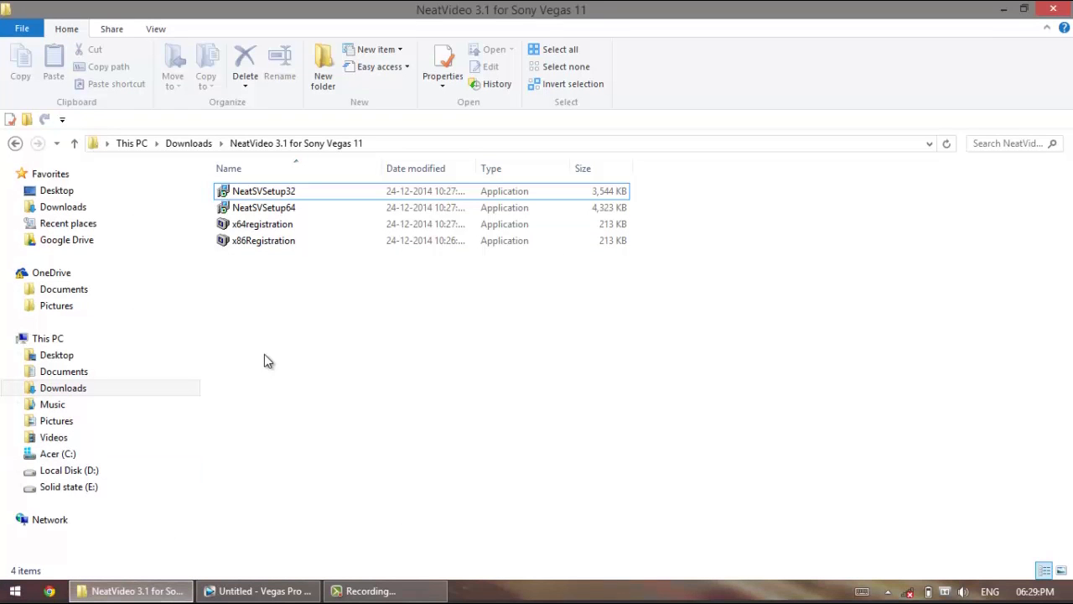
click(265, 191)
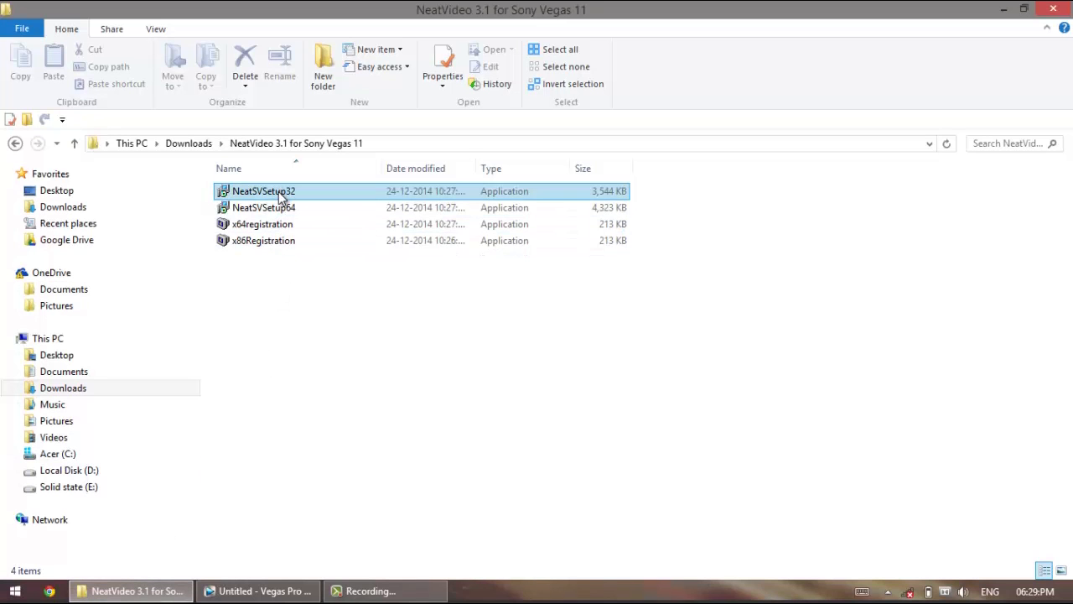
click(265, 208)
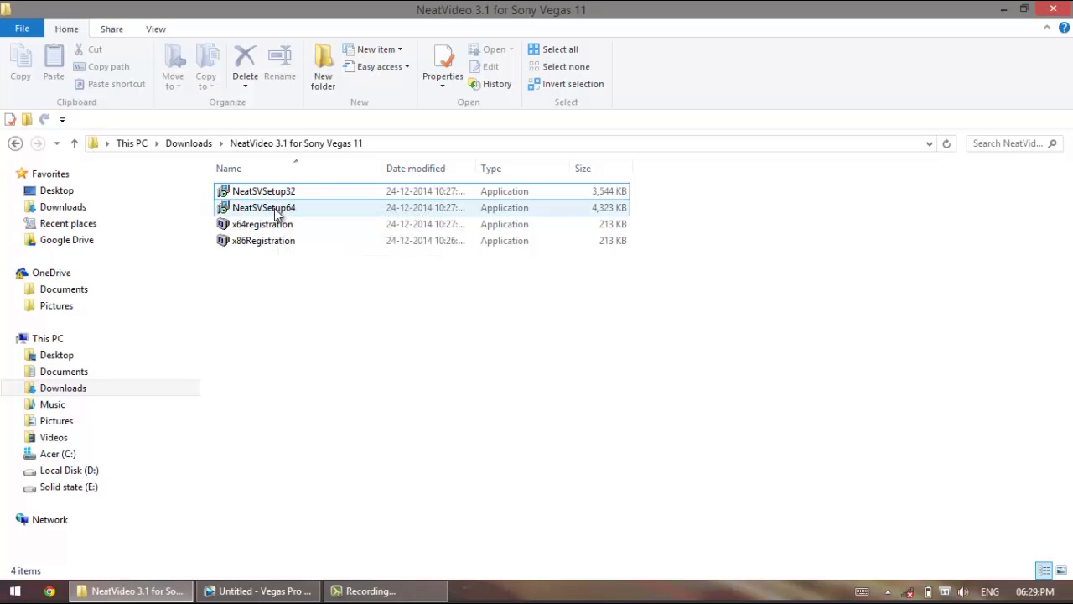
mouse_move(277, 191)
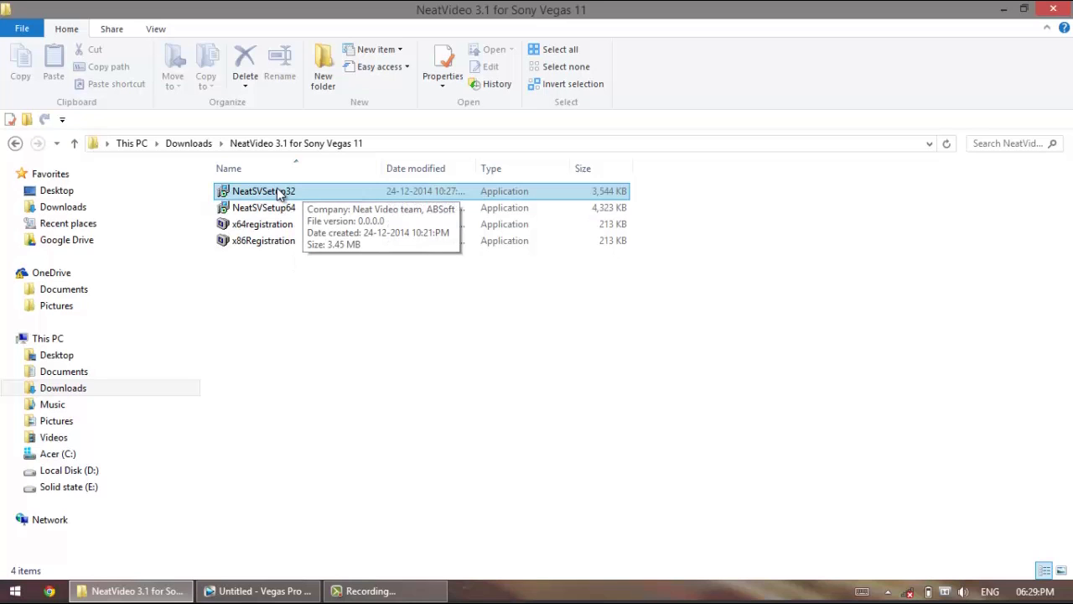
mouse_move(300, 192)
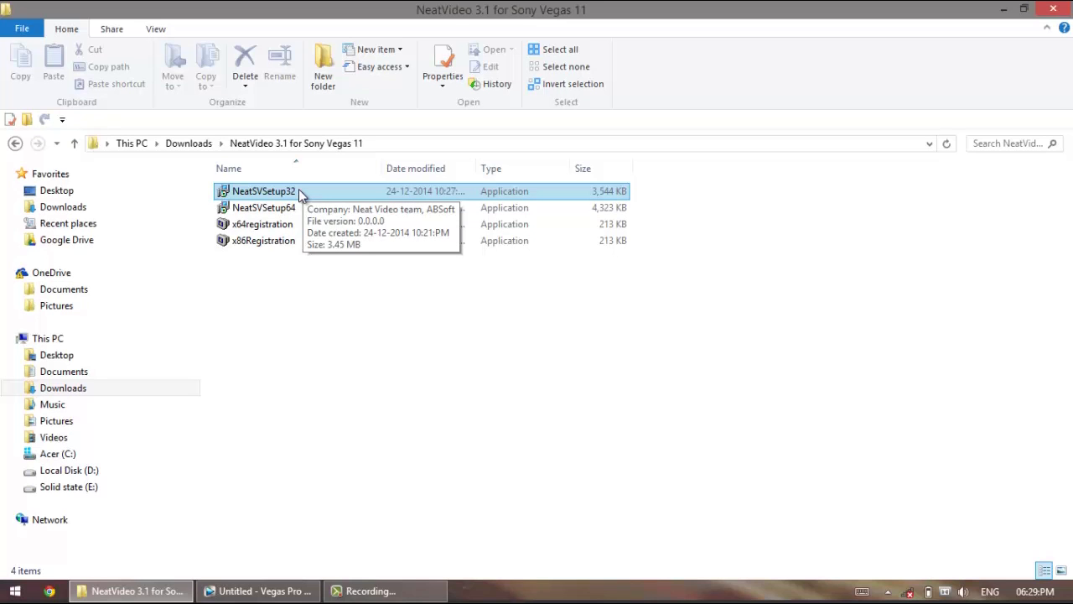
mouse_move(251, 201)
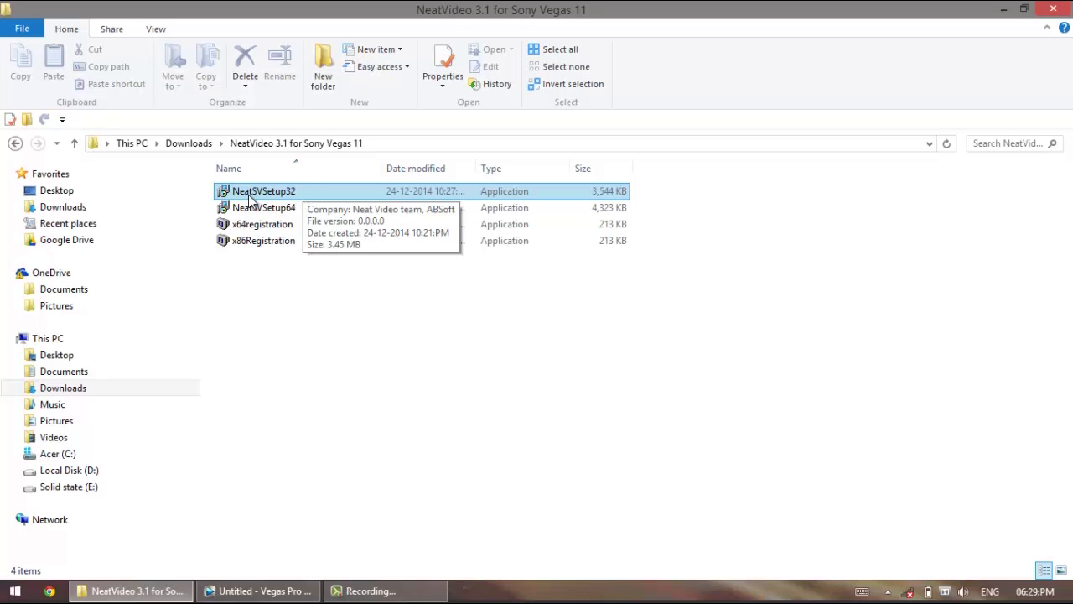
mouse_move(318, 208)
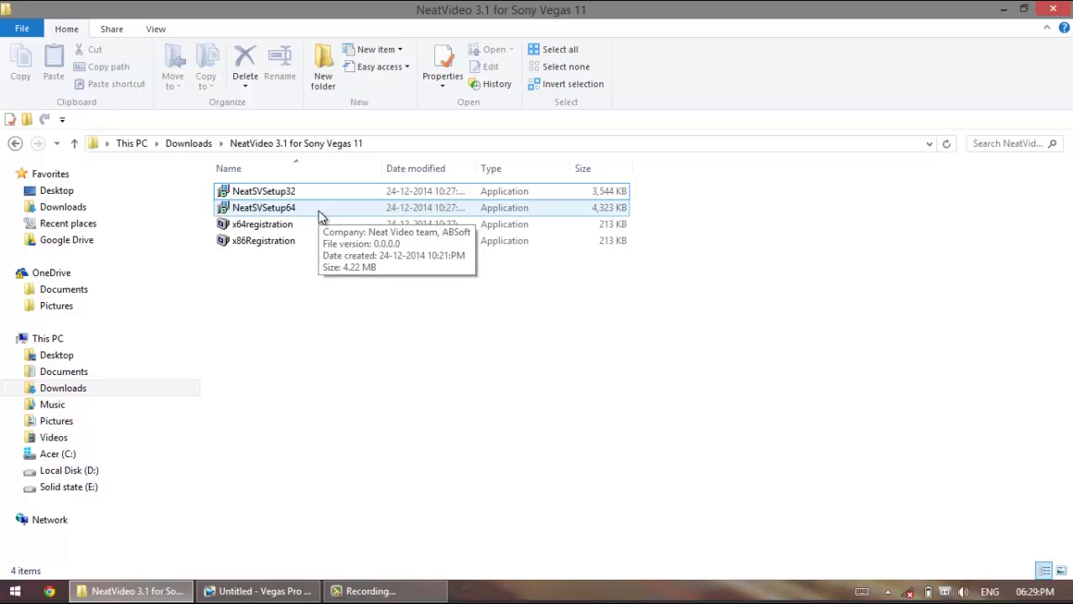
mouse_move(261, 224)
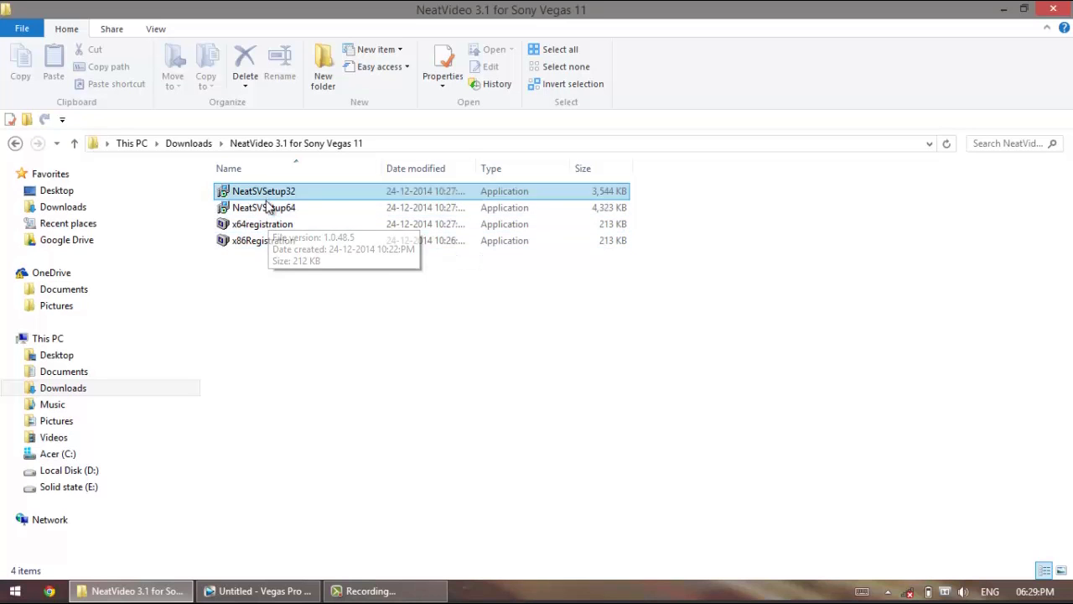
mouse_move(288, 305)
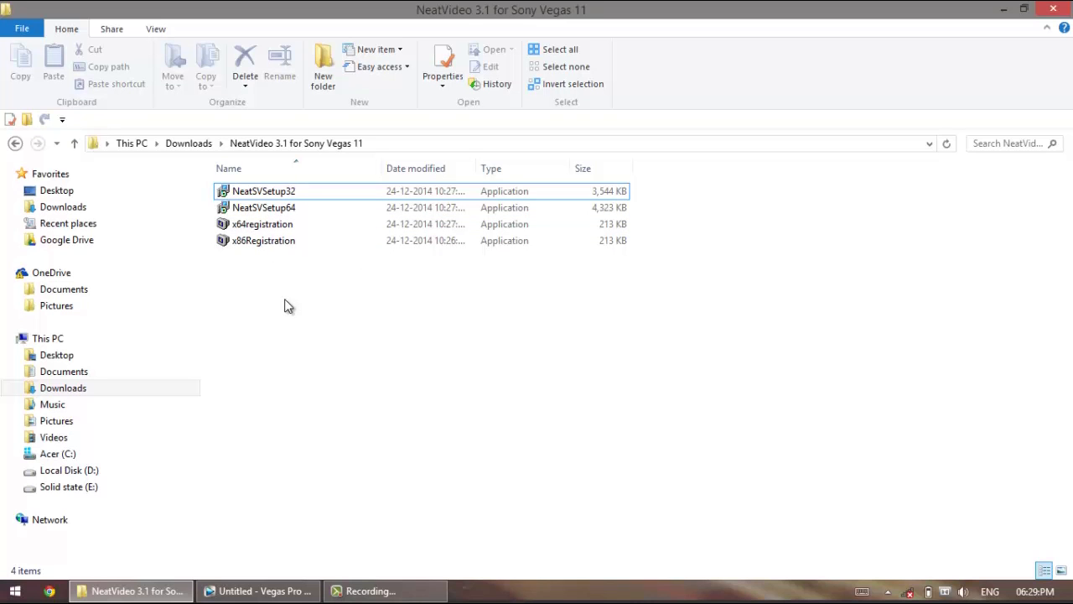
mouse_move(326, 404)
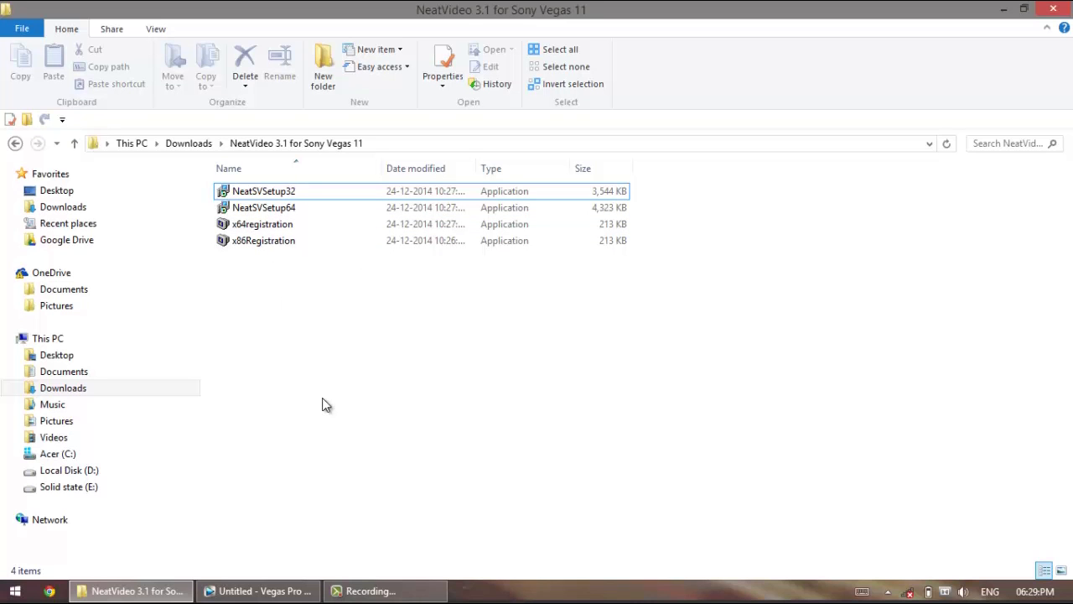
- Start a media import in the empty Vegas project and browse into the footage > day3 folder
click(258, 590)
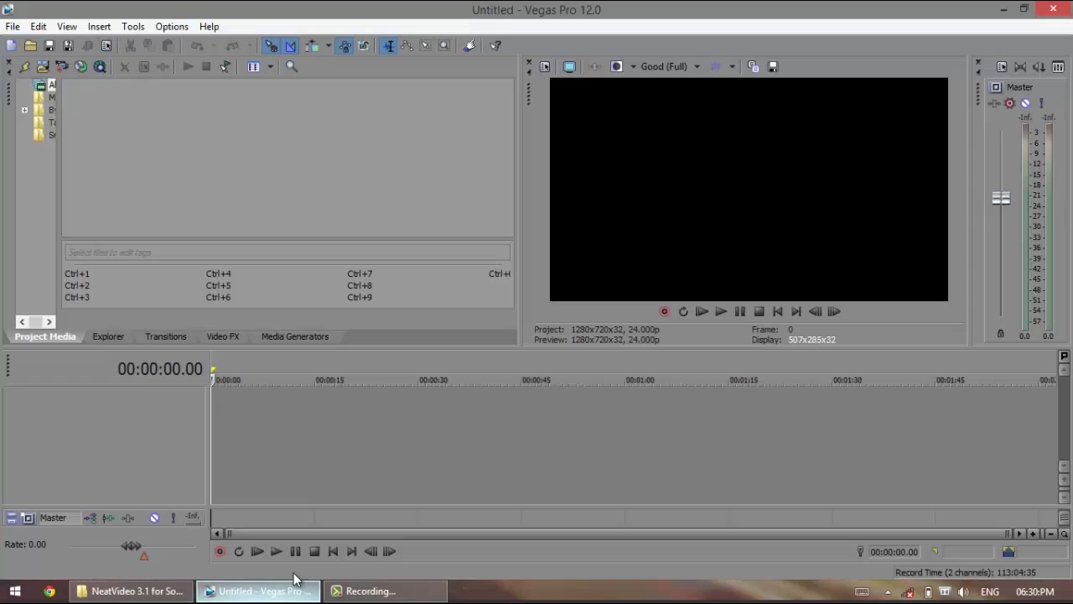
click(13, 27)
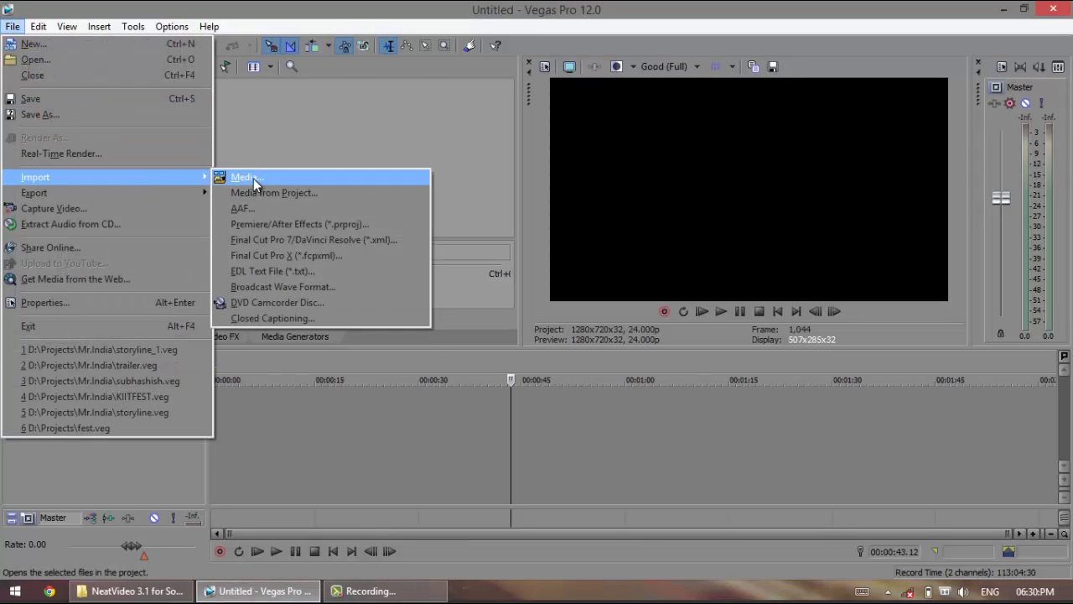
click(245, 177)
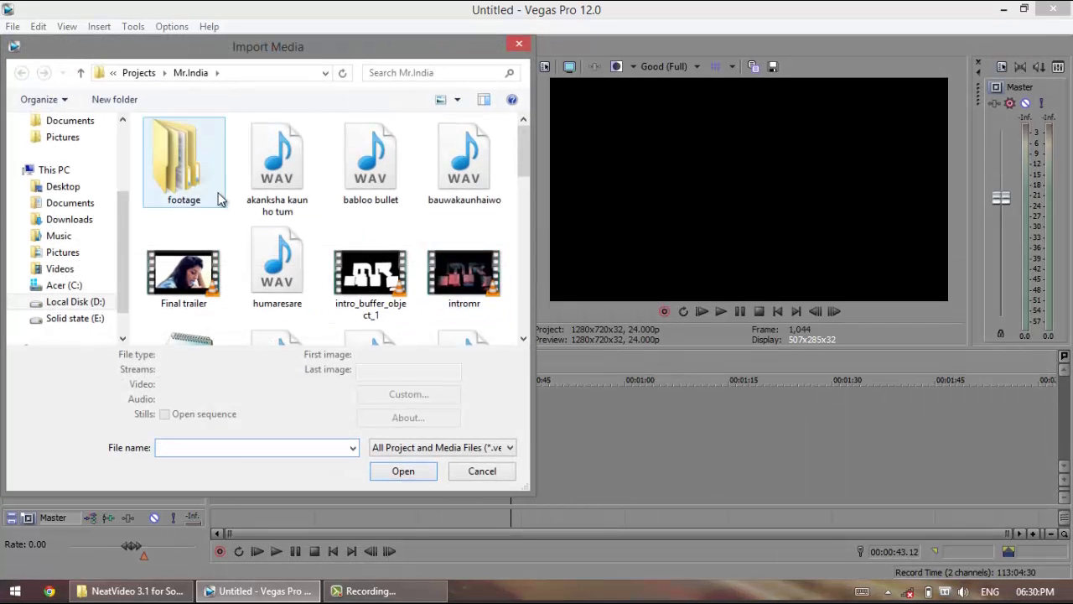
double_click(185, 159)
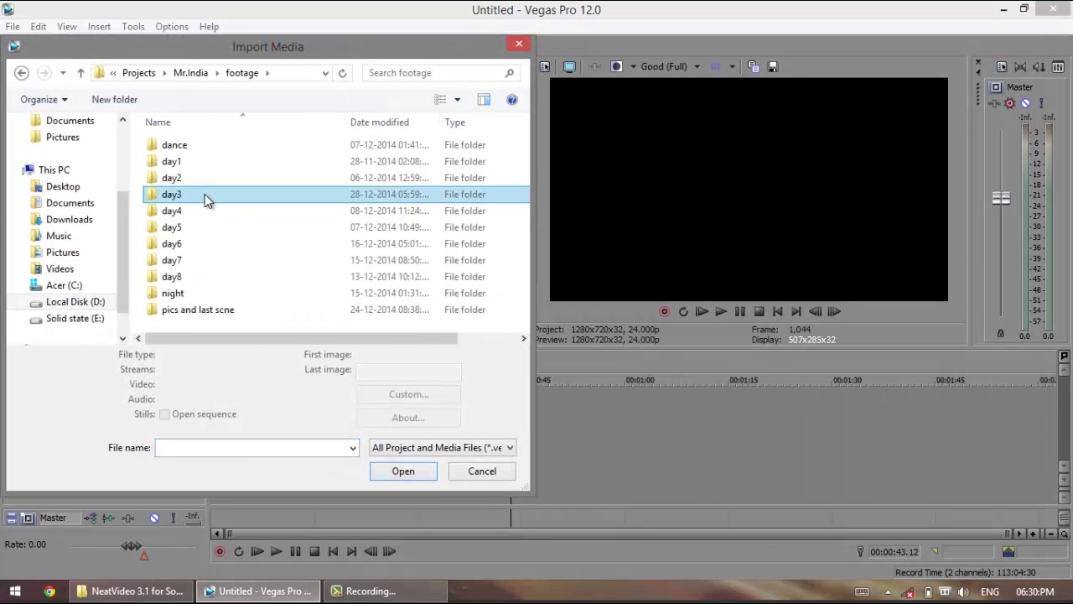
double_click(171, 194)
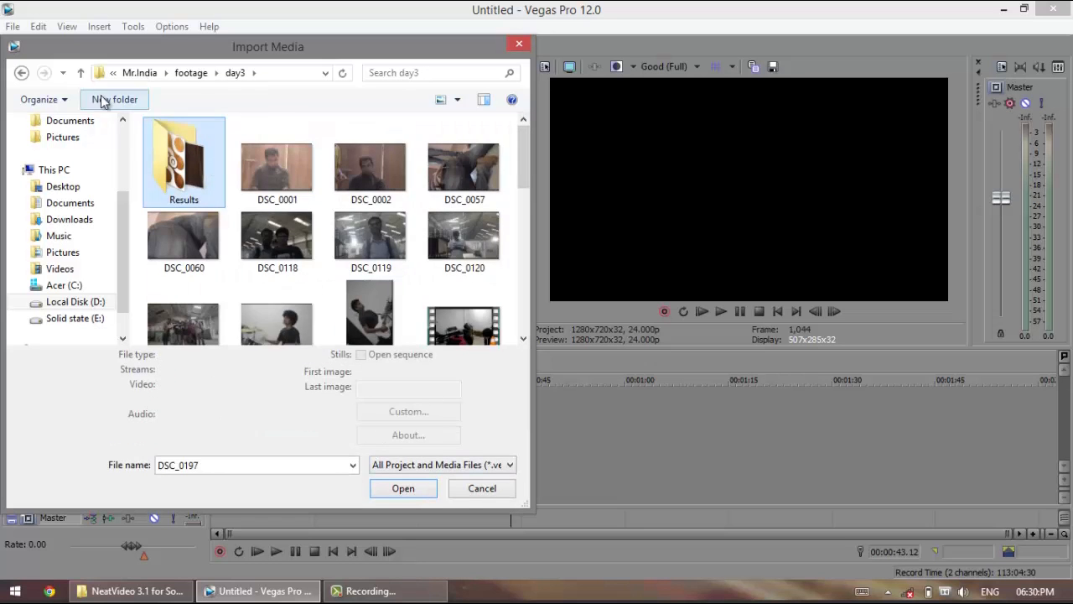
- Bring the import browser back up and choose clip DSC_0154 to import
click(13, 27)
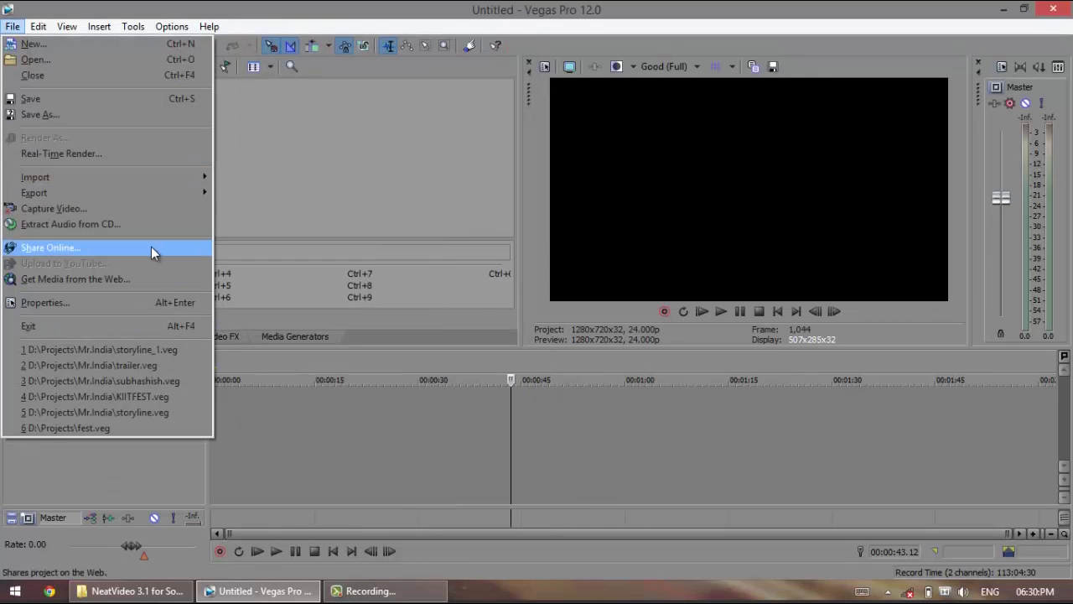
click(35, 176)
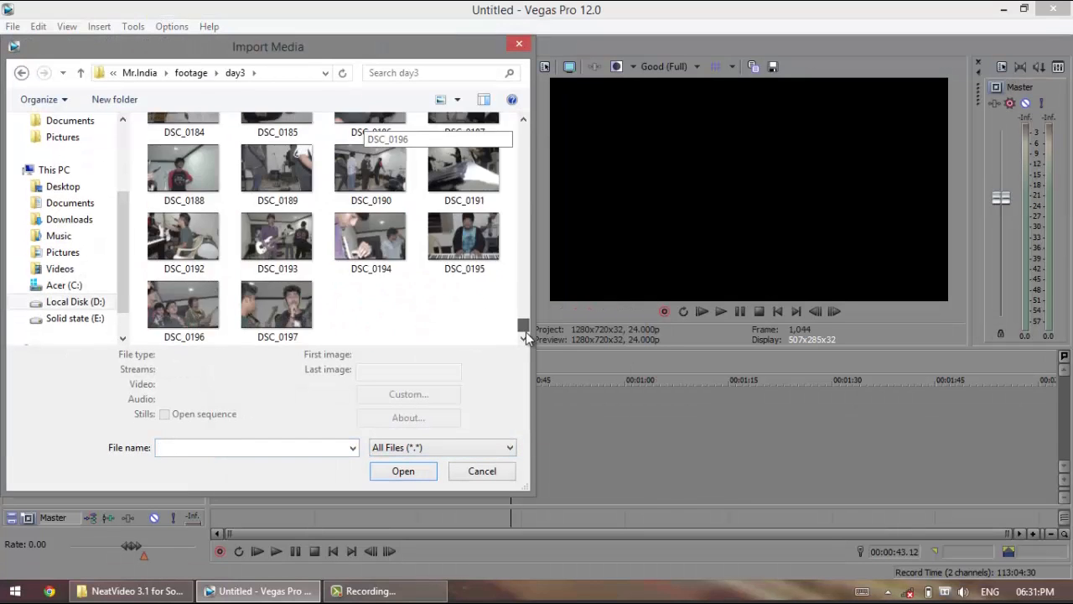
scroll(up, 3)
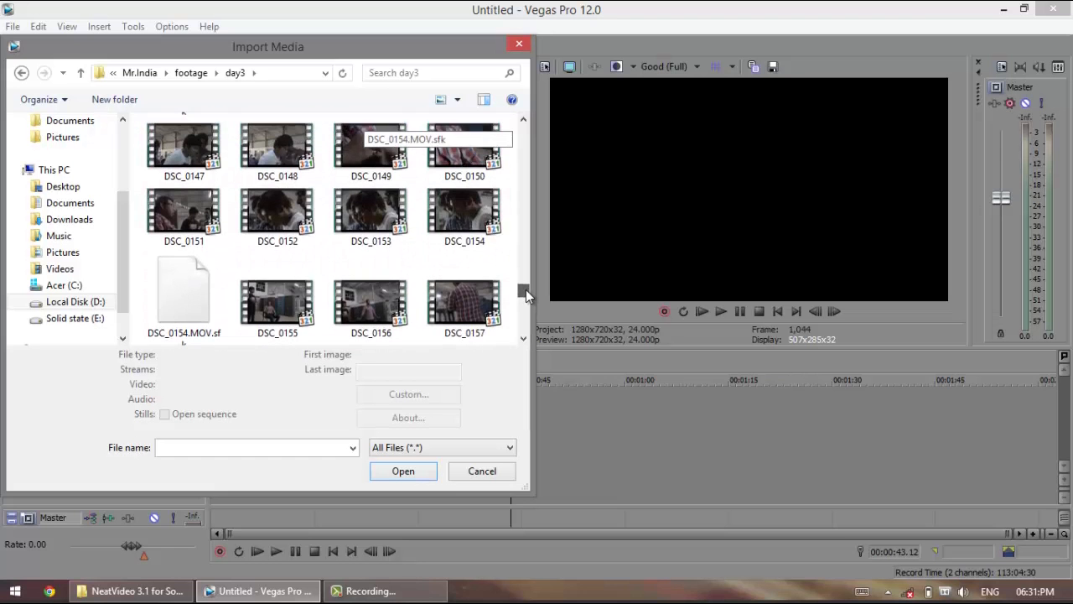
click(464, 216)
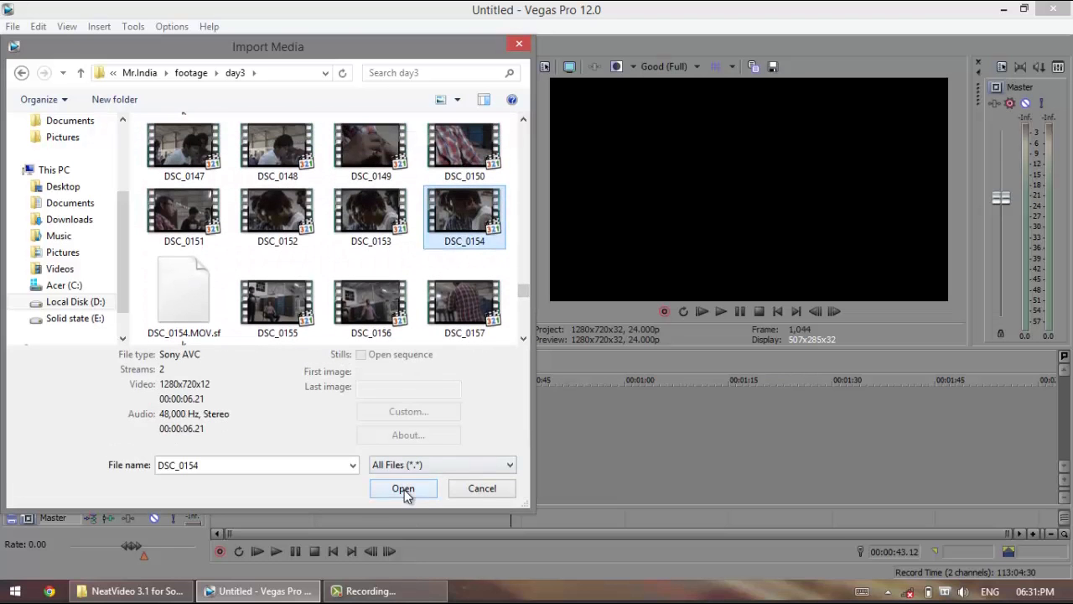
click(402, 490)
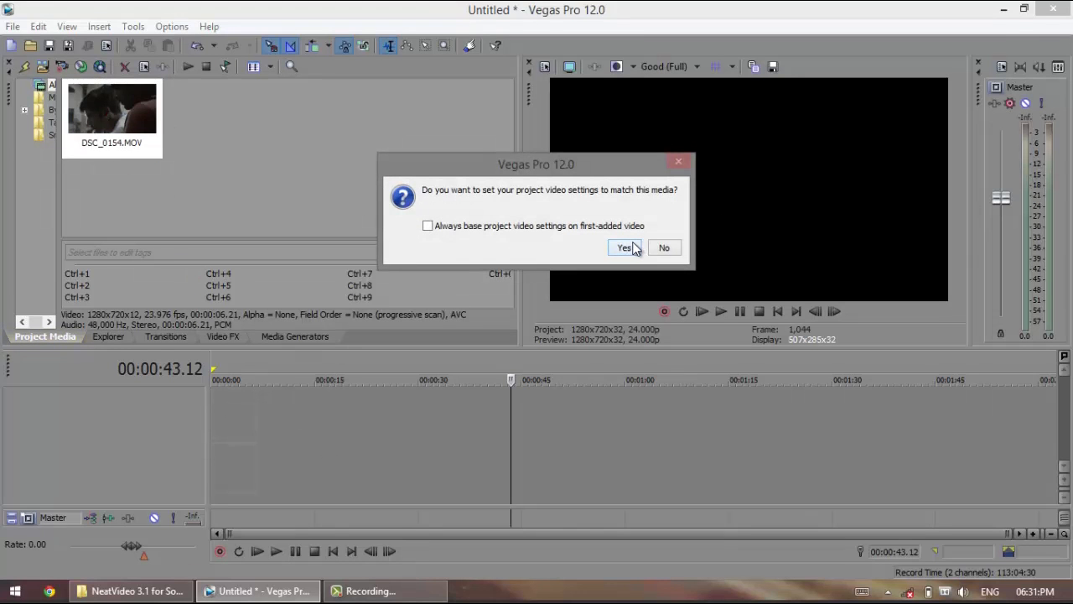
click(624, 249)
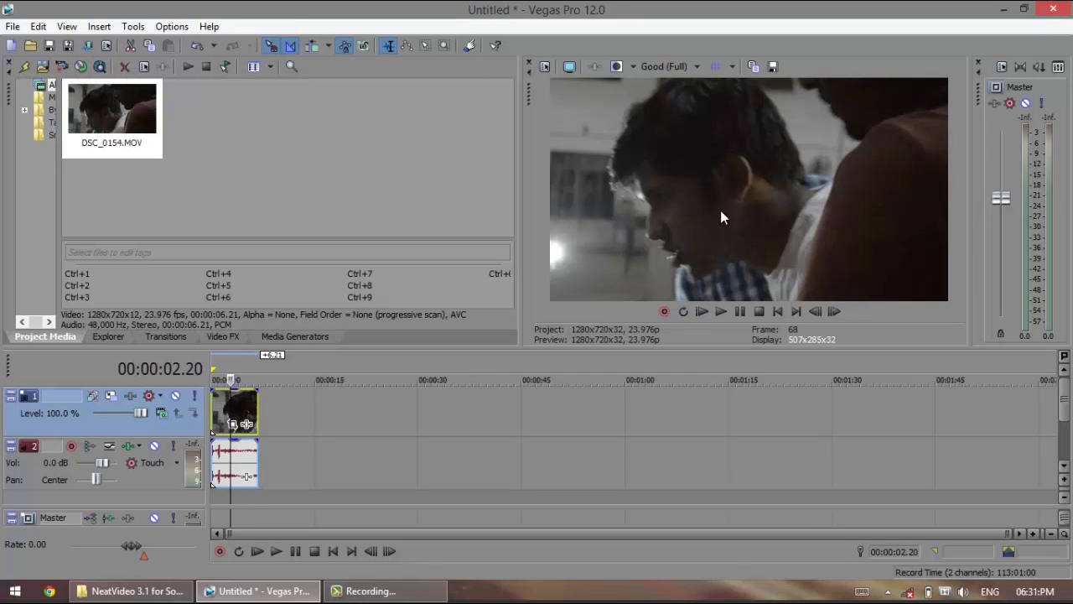
mouse_move(715, 347)
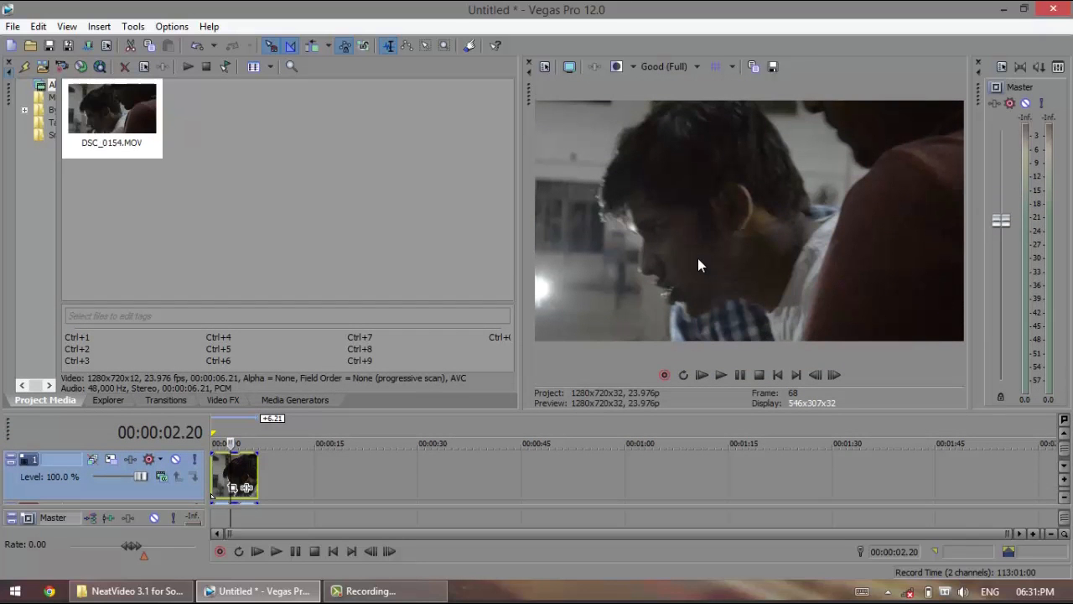
mouse_move(684, 255)
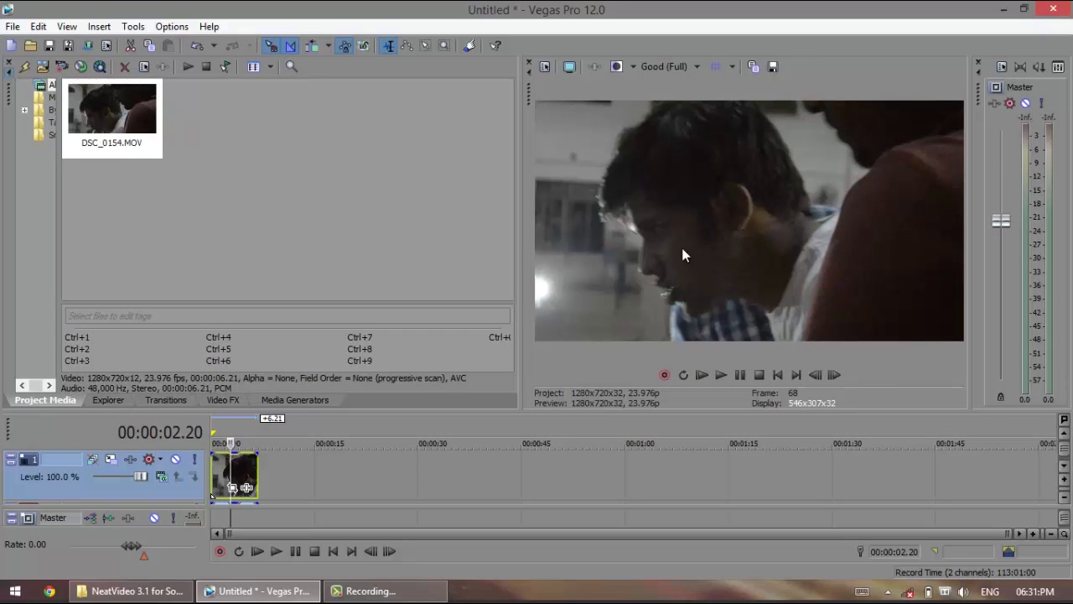
mouse_move(500, 369)
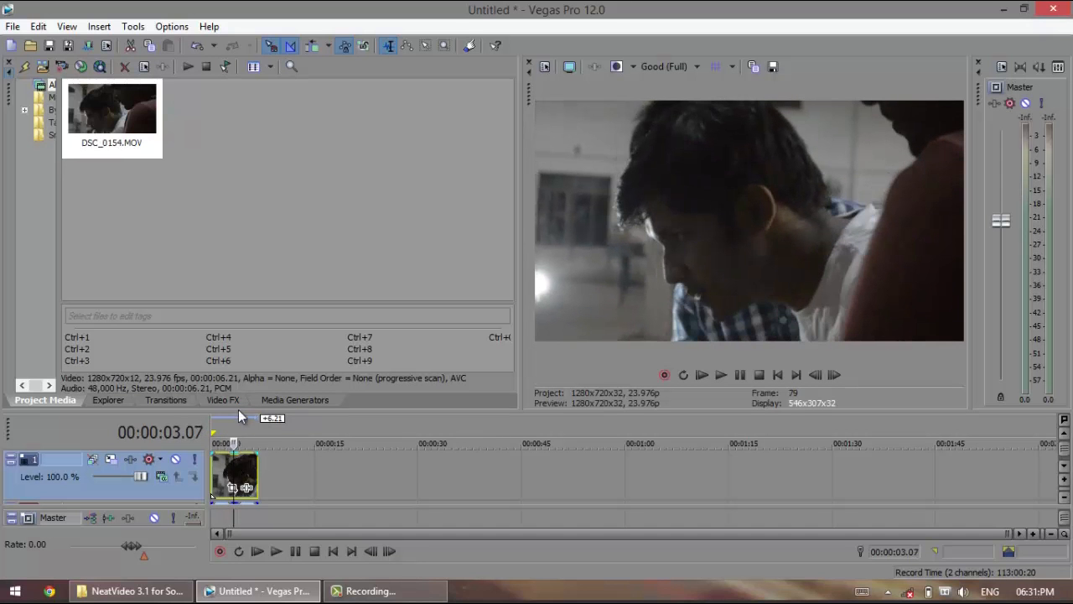
- Find Neat Video in the Video FX list and apply it to the timeline clip, bringing up its Event FX settings
click(223, 399)
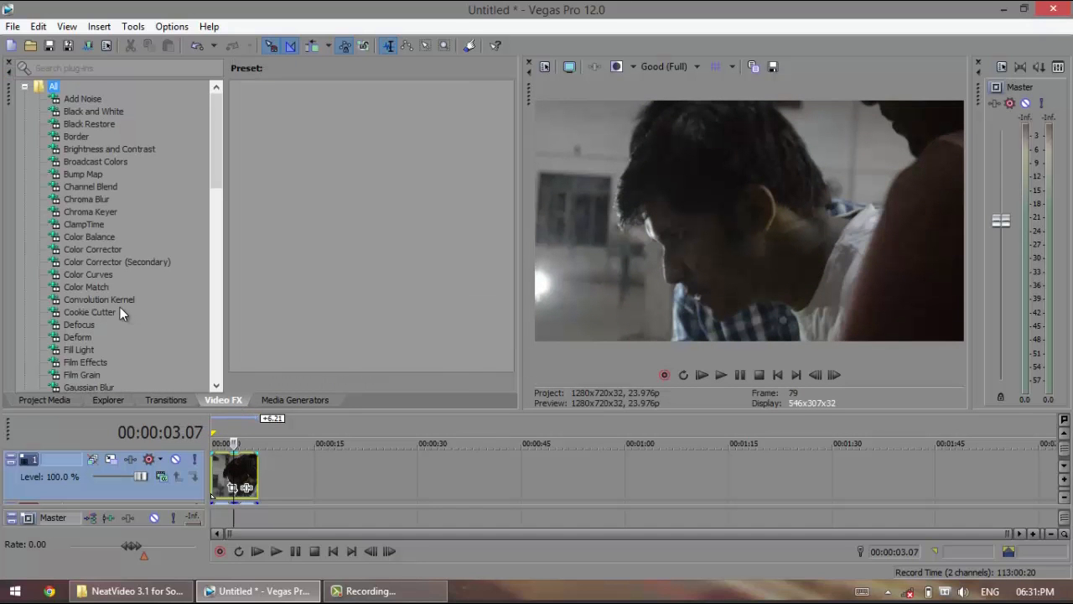
click(89, 312)
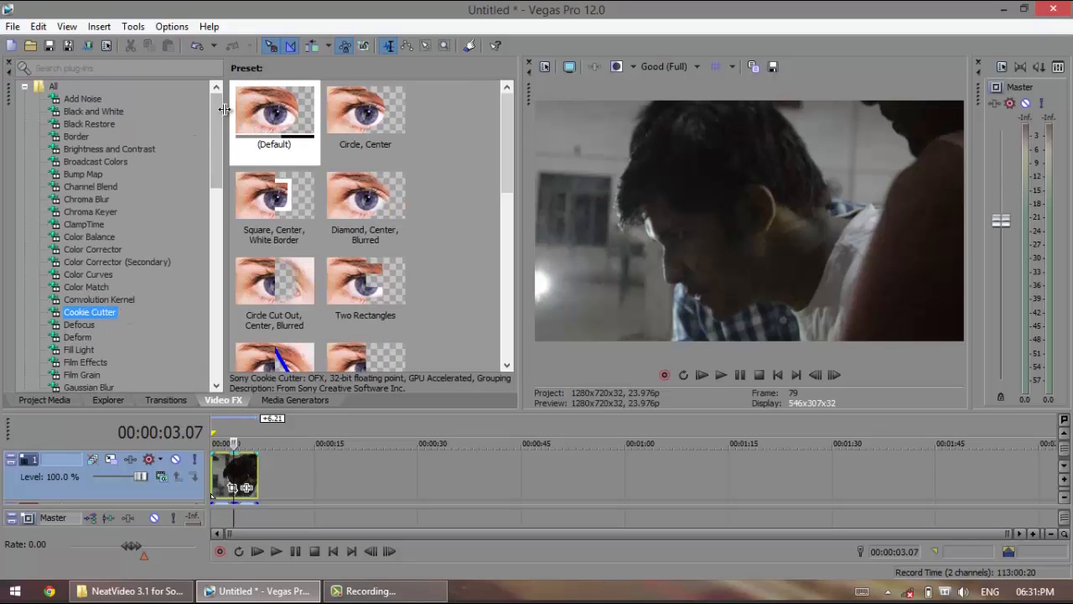
scroll(down, 3)
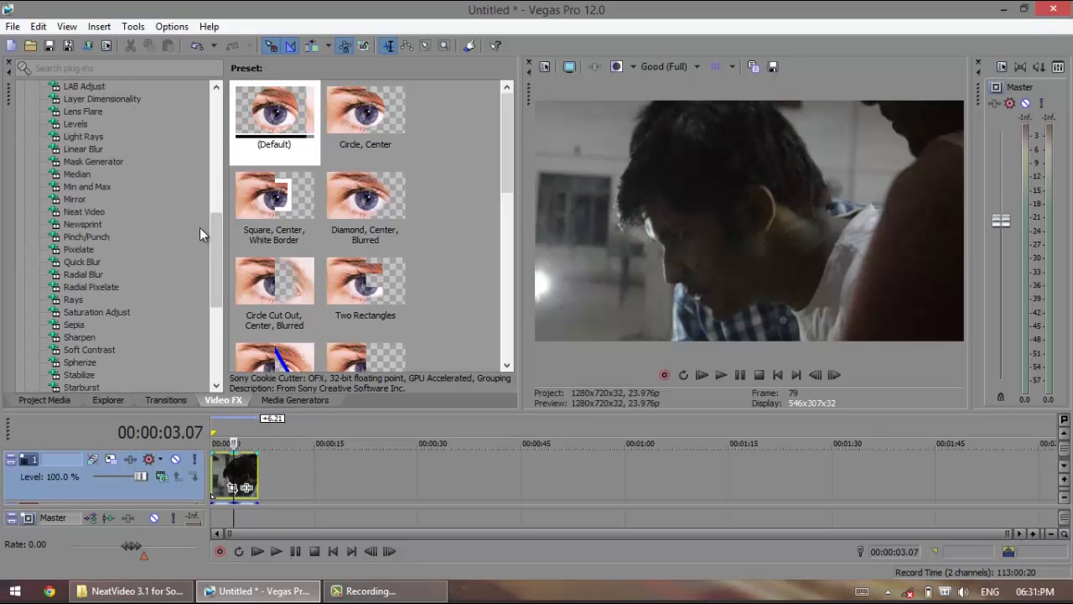
scroll(up, 3)
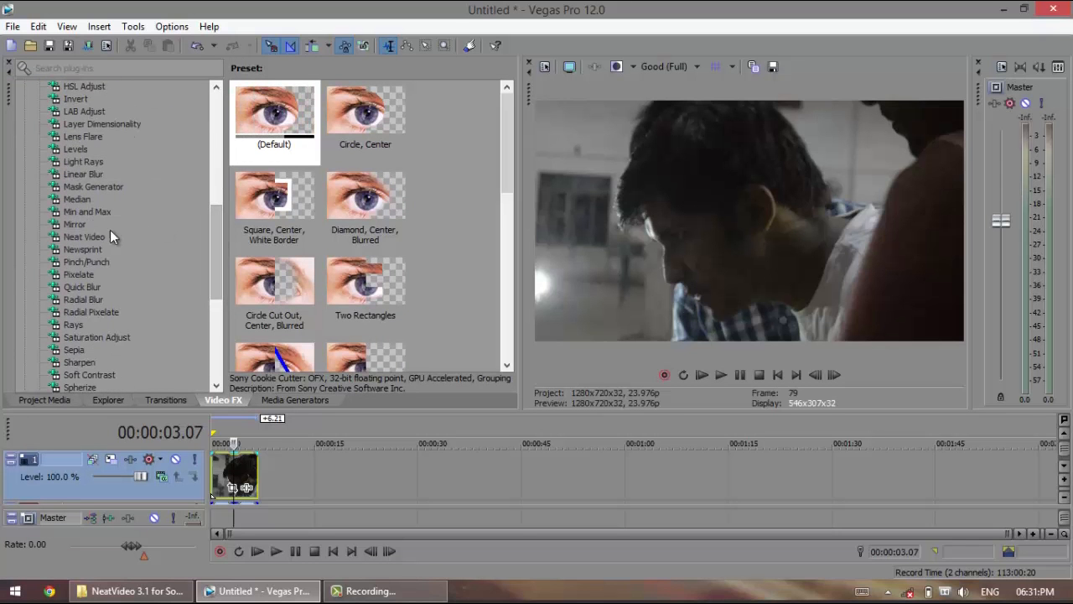
click(84, 236)
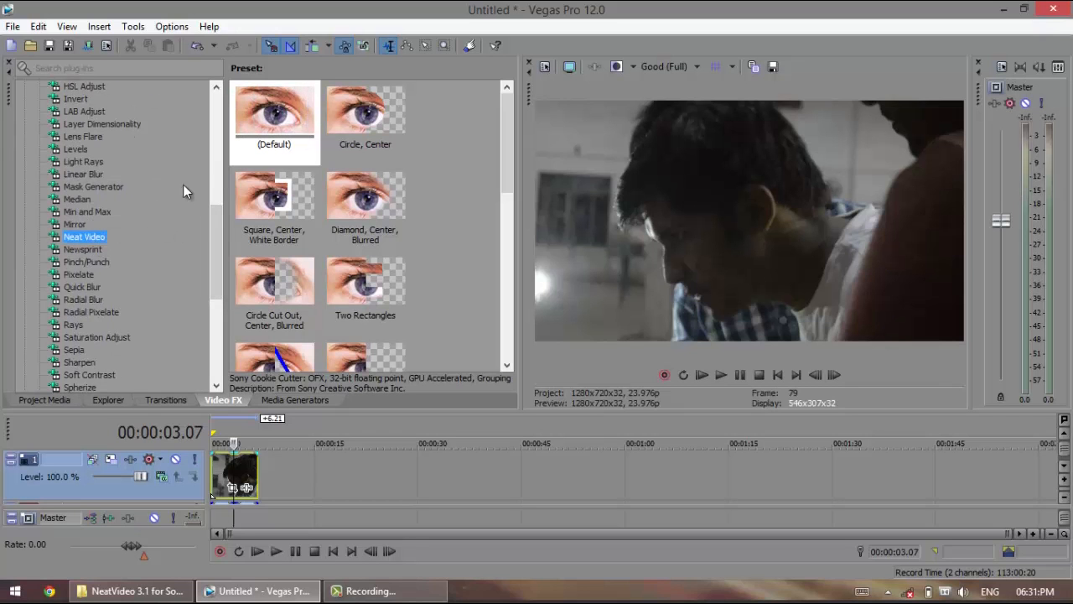
click(84, 236)
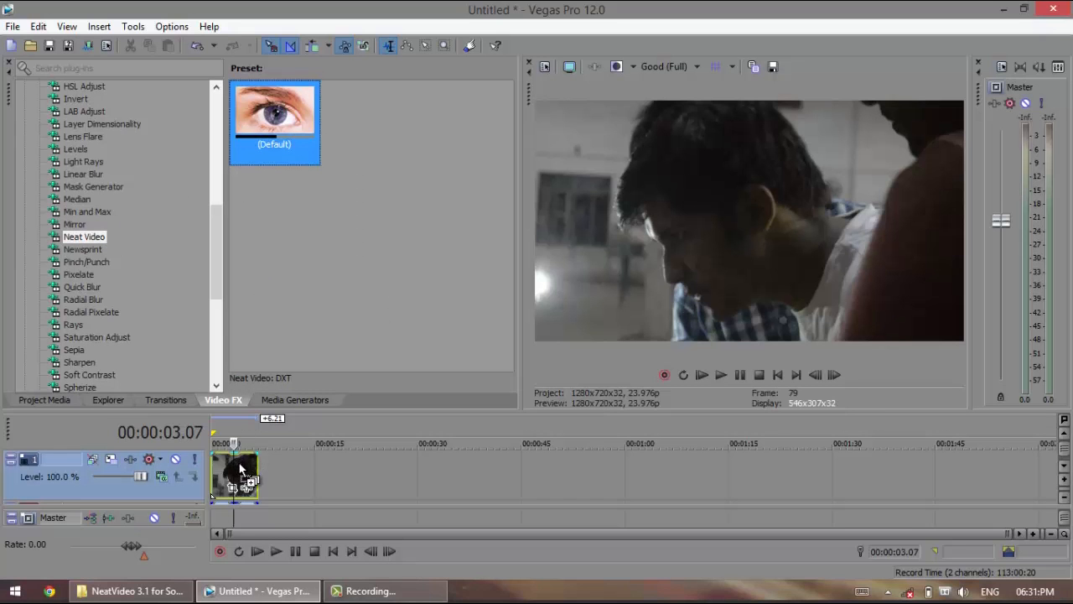
double_click(235, 473)
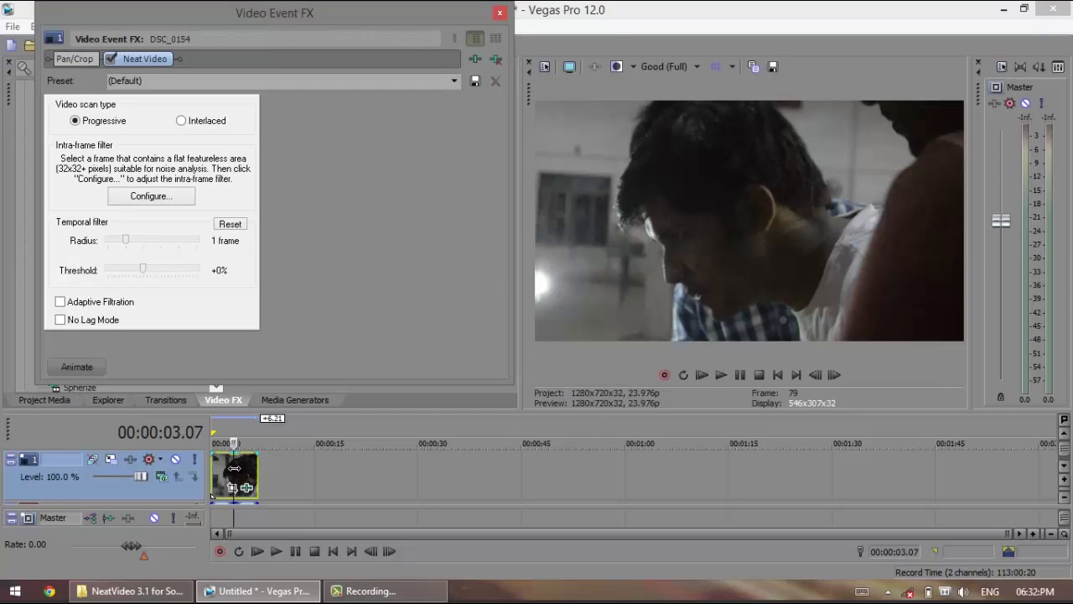
mouse_move(751, 288)
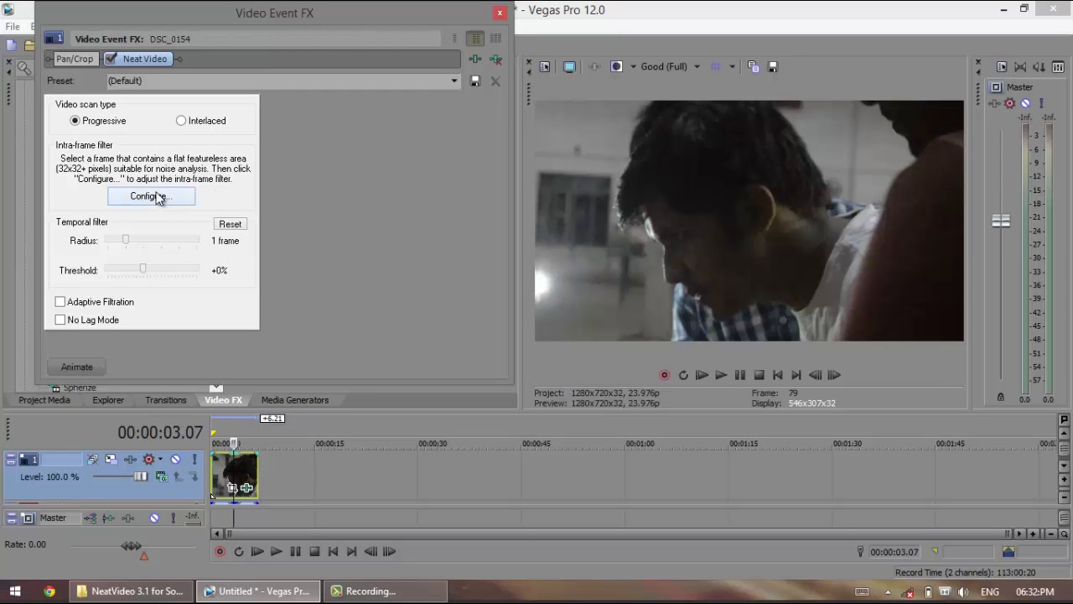
- In the Neat Video configuration window, mark a small flat area on the bare shoulder for noise analysis
click(151, 194)
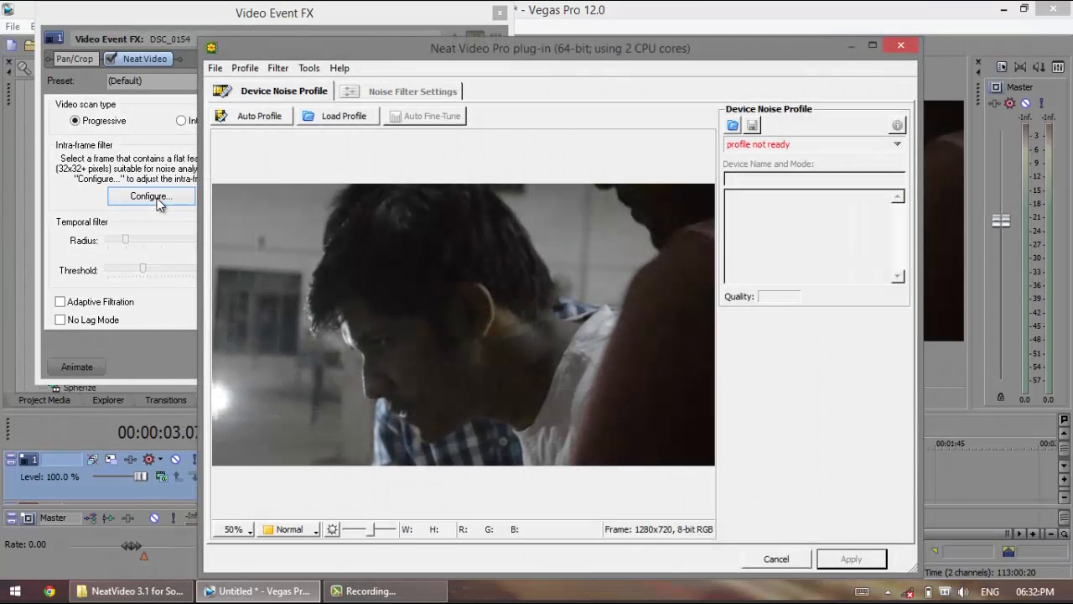
mouse_move(366, 299)
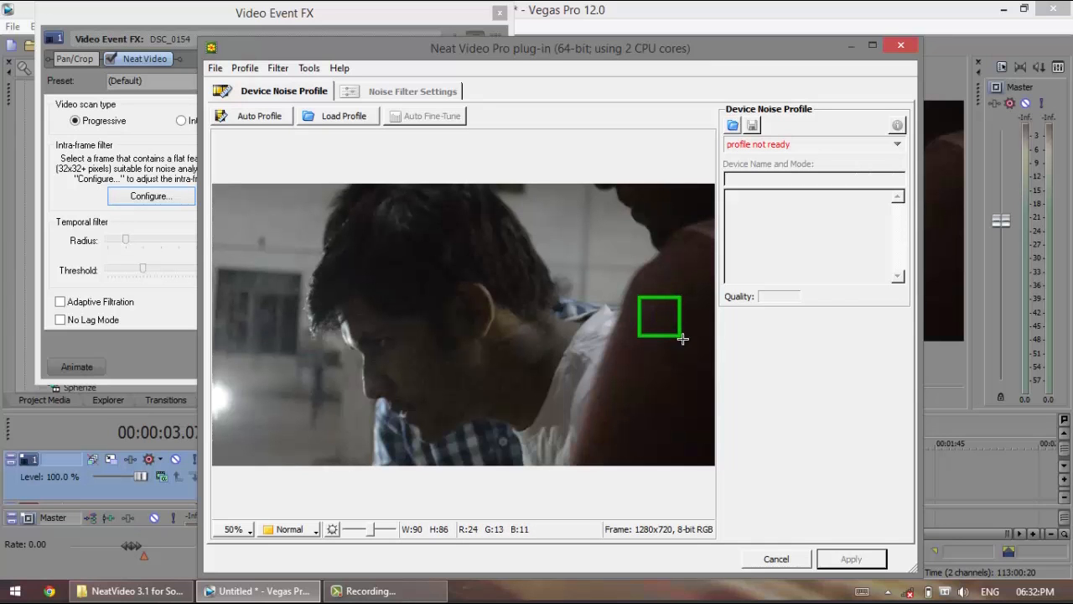
drag(658, 317, 668, 308)
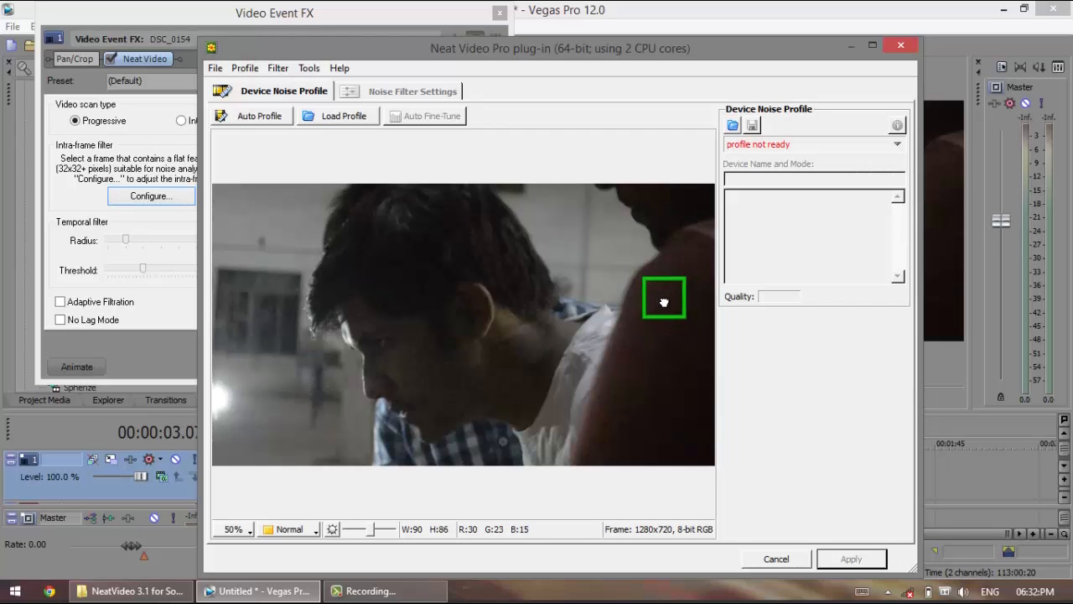
mouse_move(671, 302)
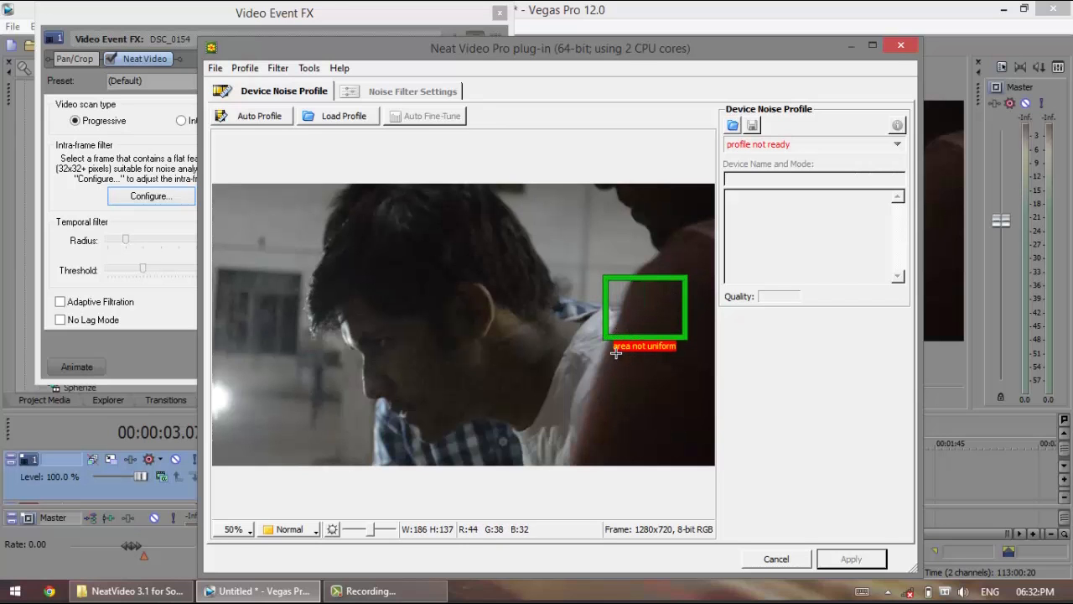
mouse_move(619, 315)
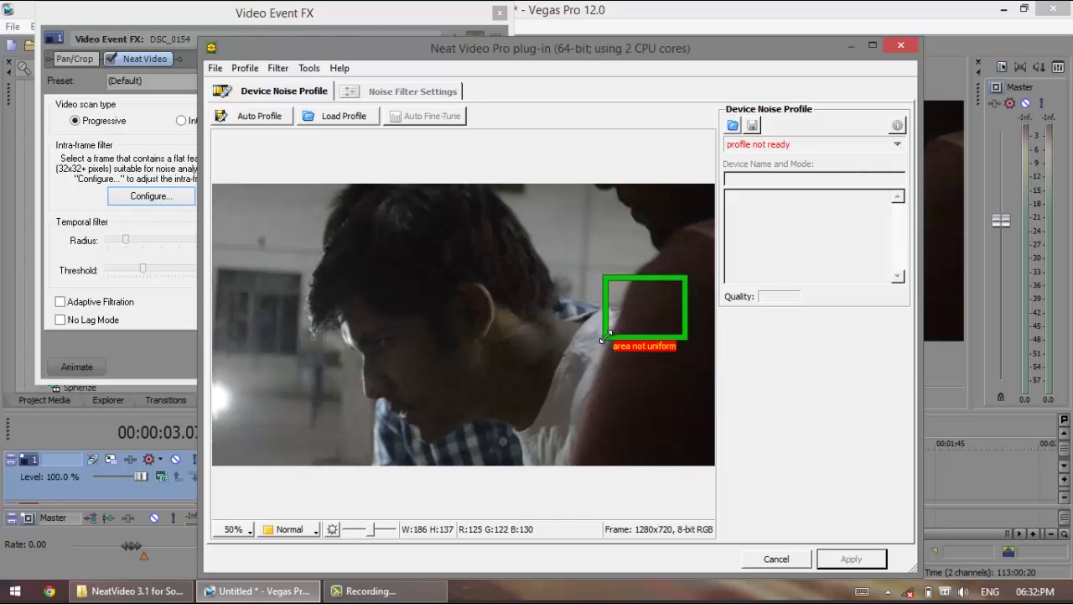
drag(605, 339, 639, 326)
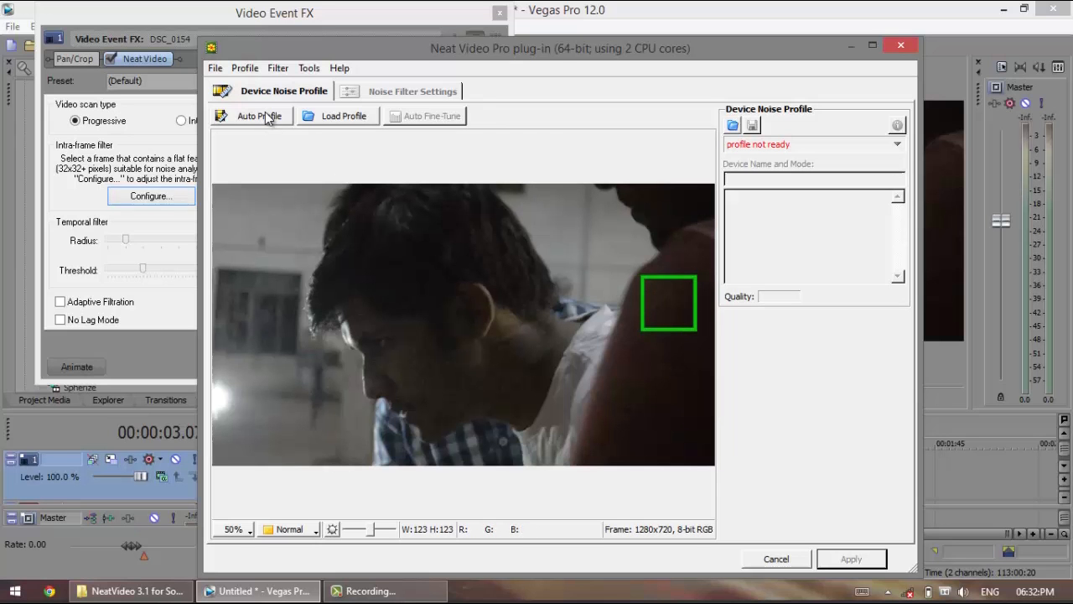
- Auto-build the noise profile from that area, accepting the small-area warning (quality 48%)
click(258, 115)
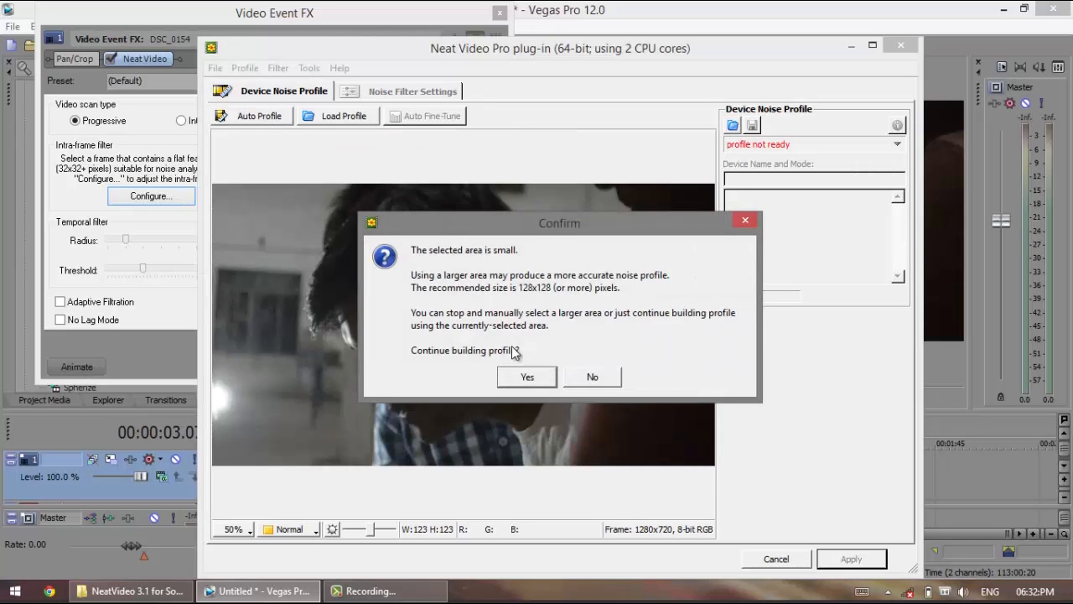
mouse_move(567, 288)
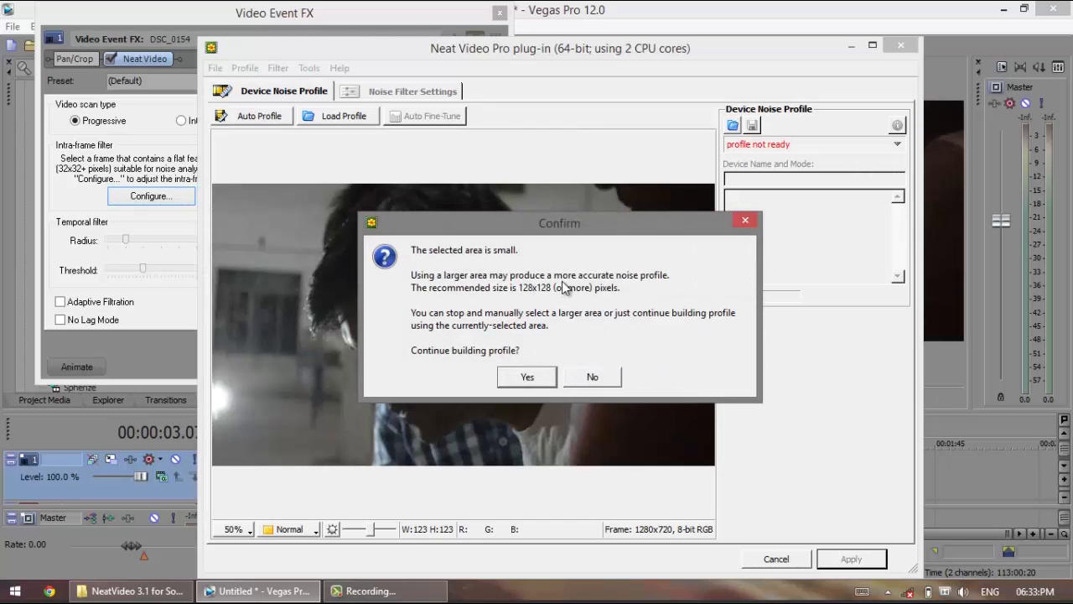
mouse_move(530, 370)
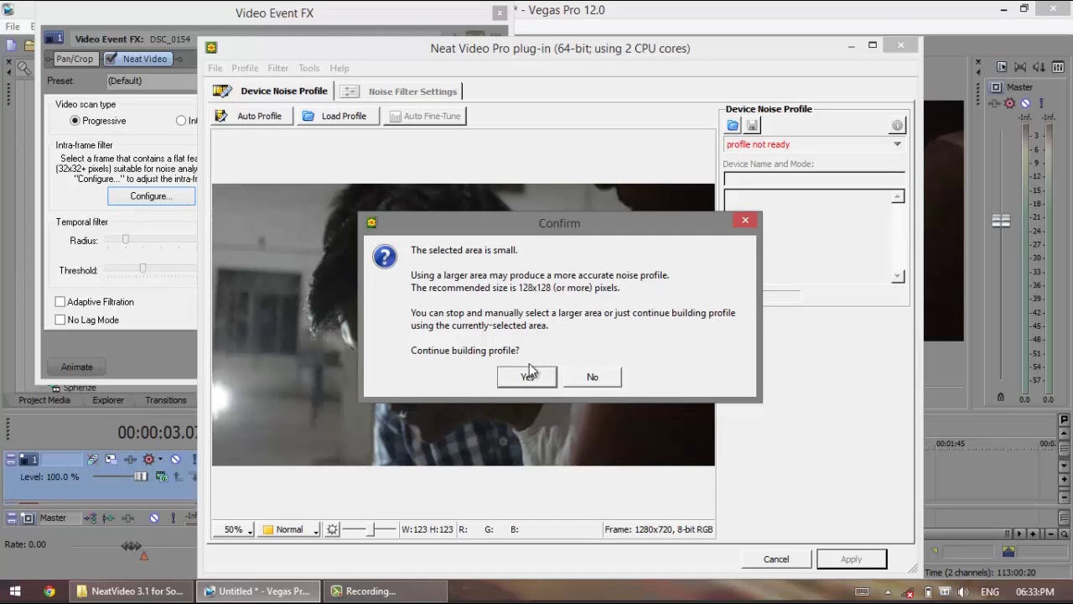
click(526, 376)
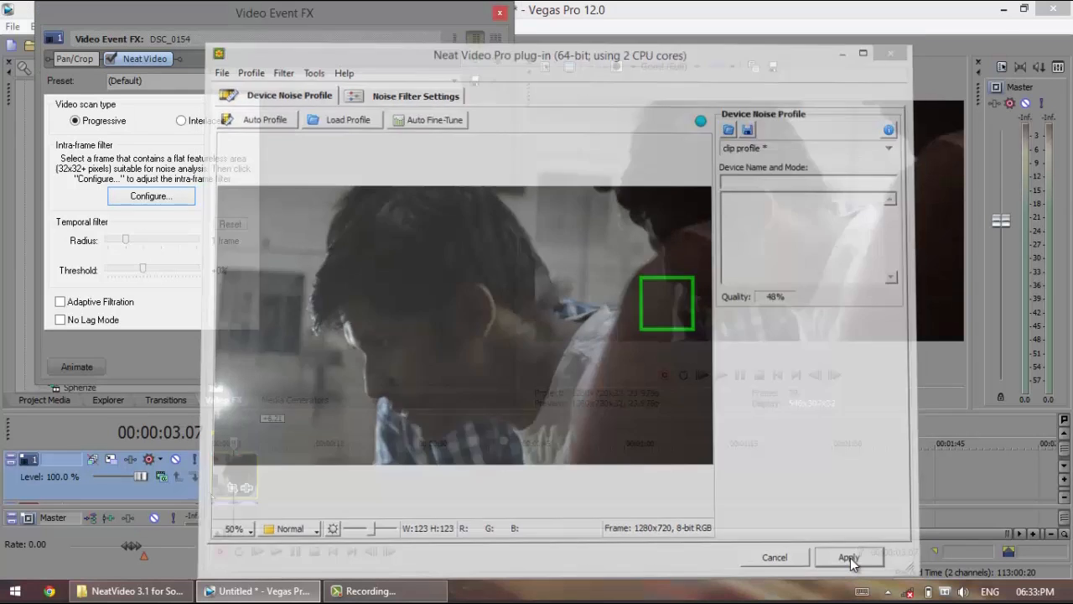
- Apply the noise profile, close the plug-in and the Event FX window, leaving the denoised clip in the preview
click(848, 556)
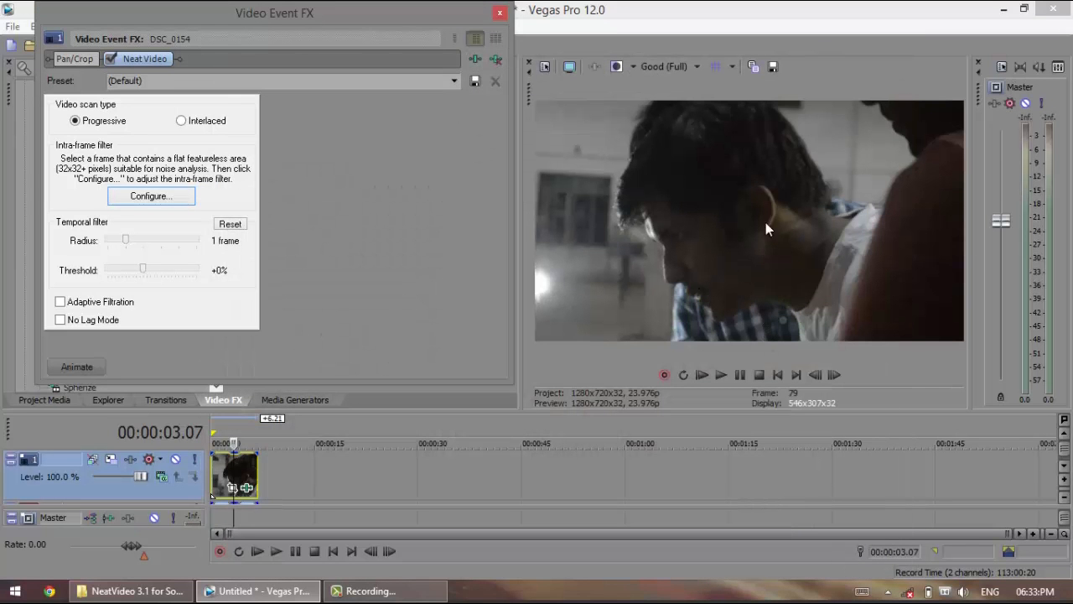
mouse_move(446, 166)
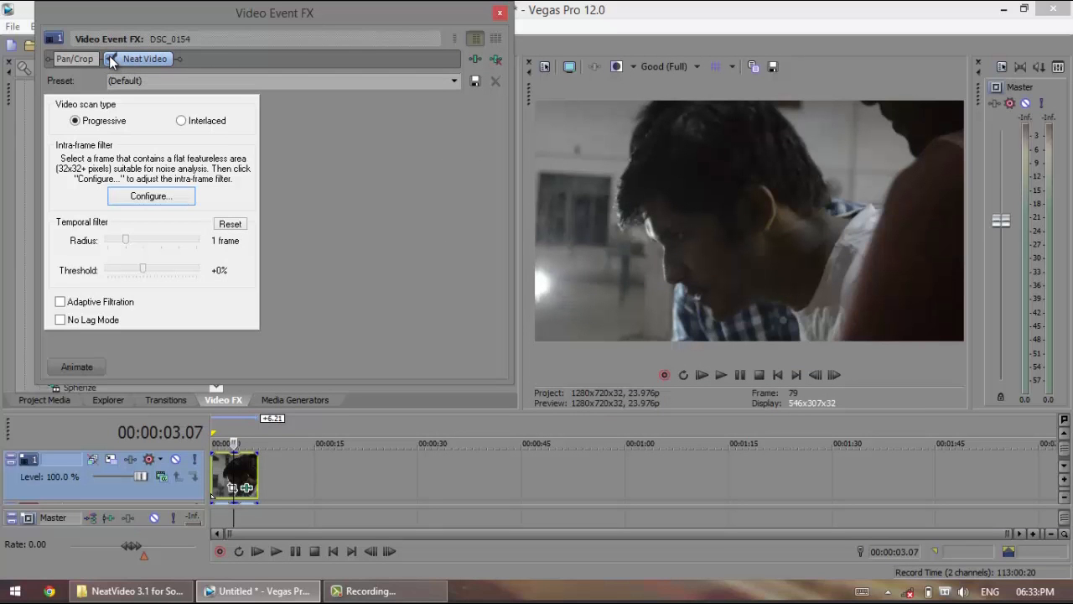
mouse_move(687, 228)
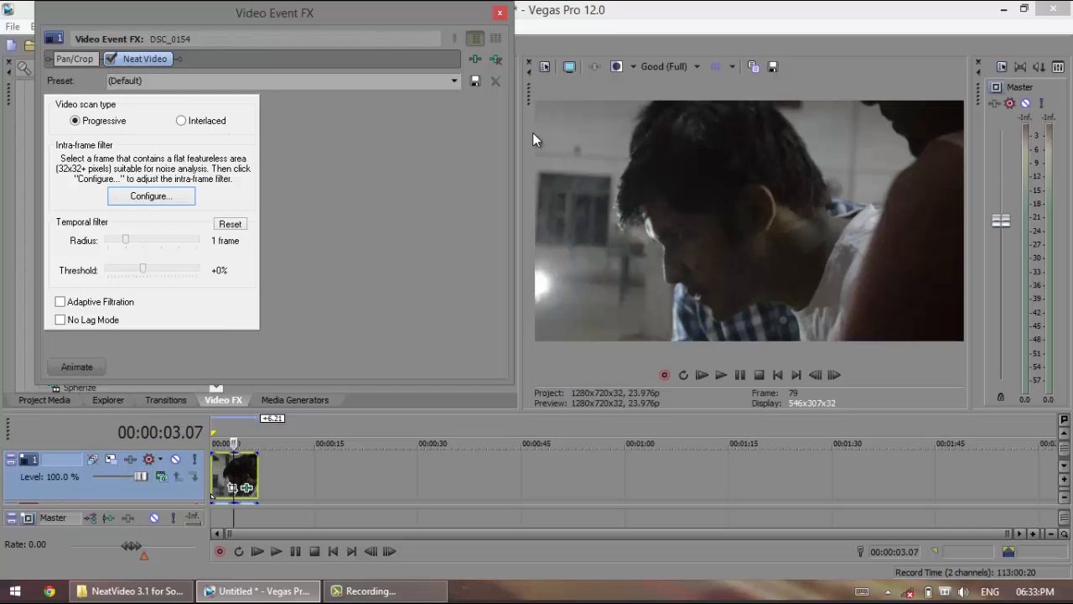
click(500, 13)
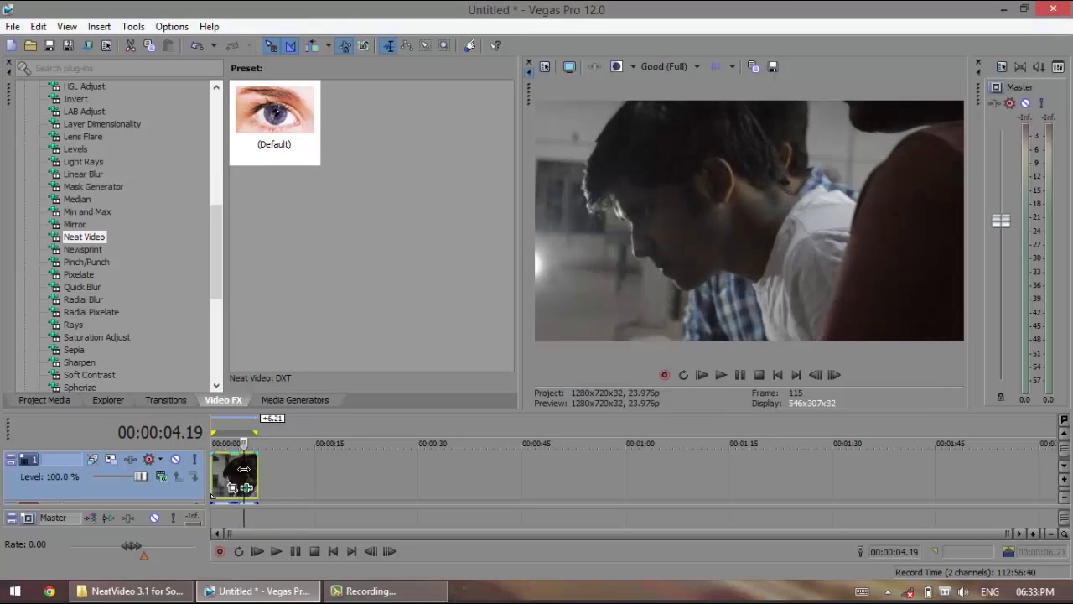
click(75, 147)
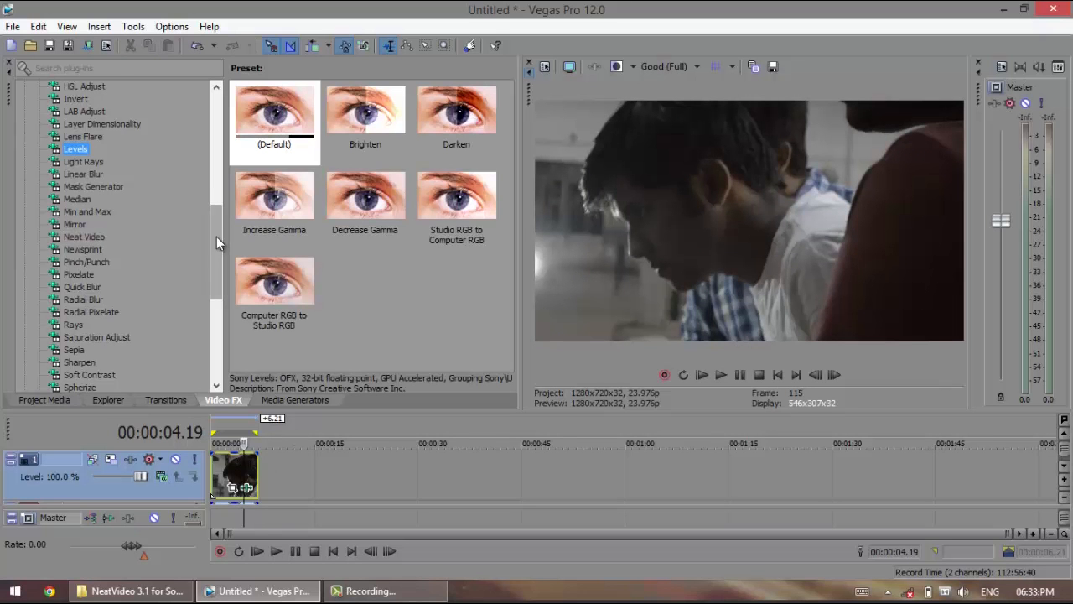
scroll(up, 3)
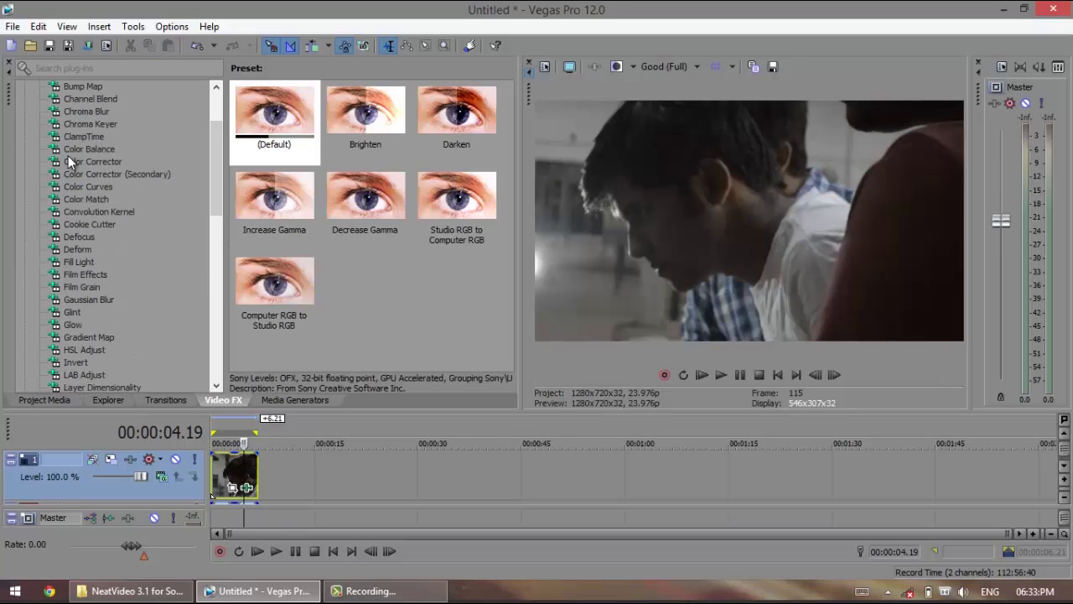
click(94, 161)
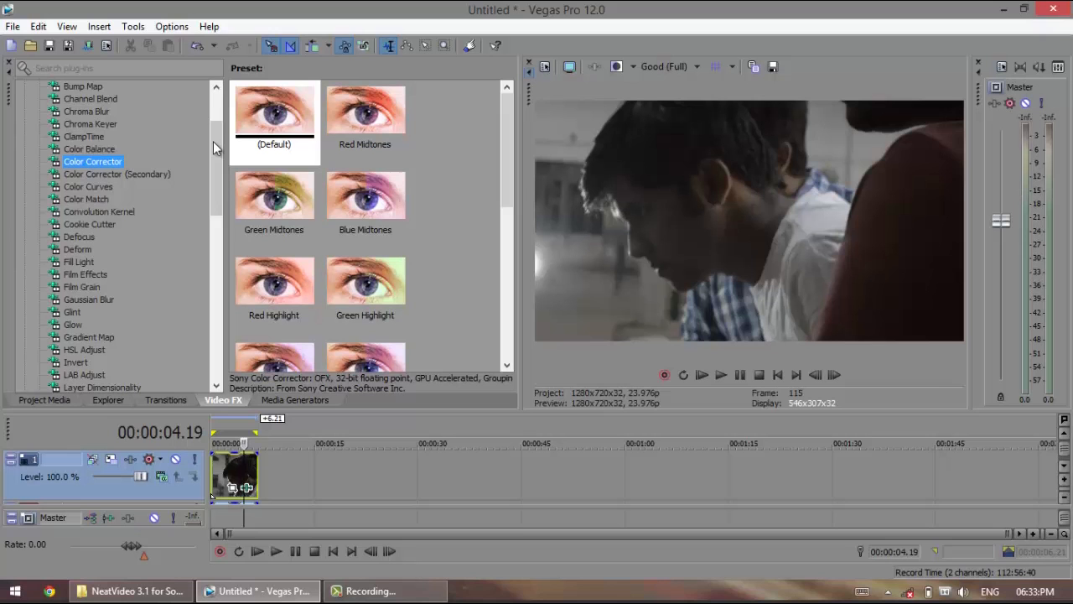
scroll(up, 3)
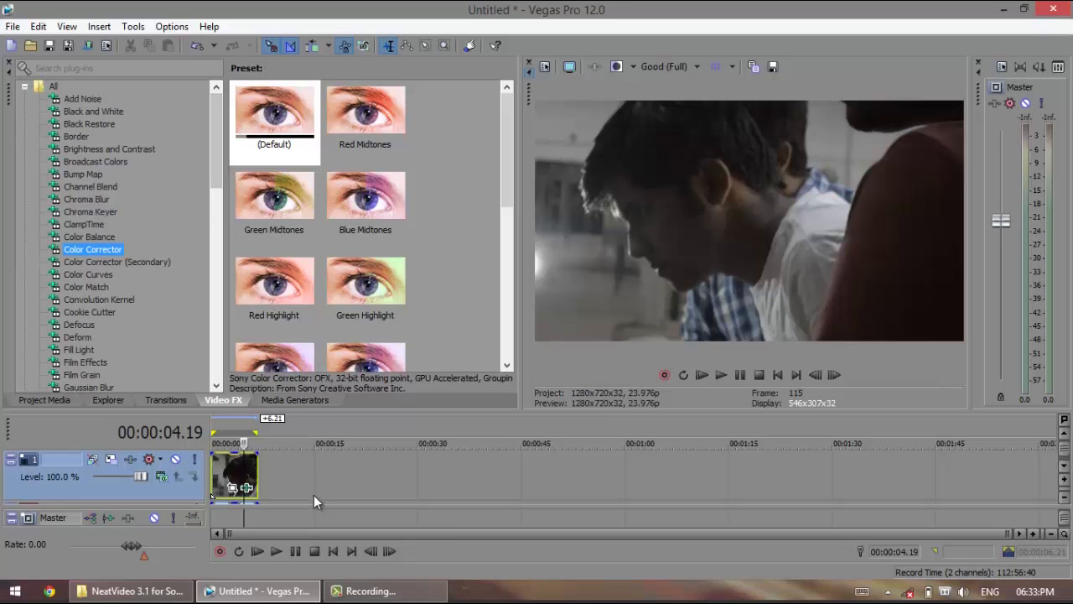
mouse_move(595, 233)
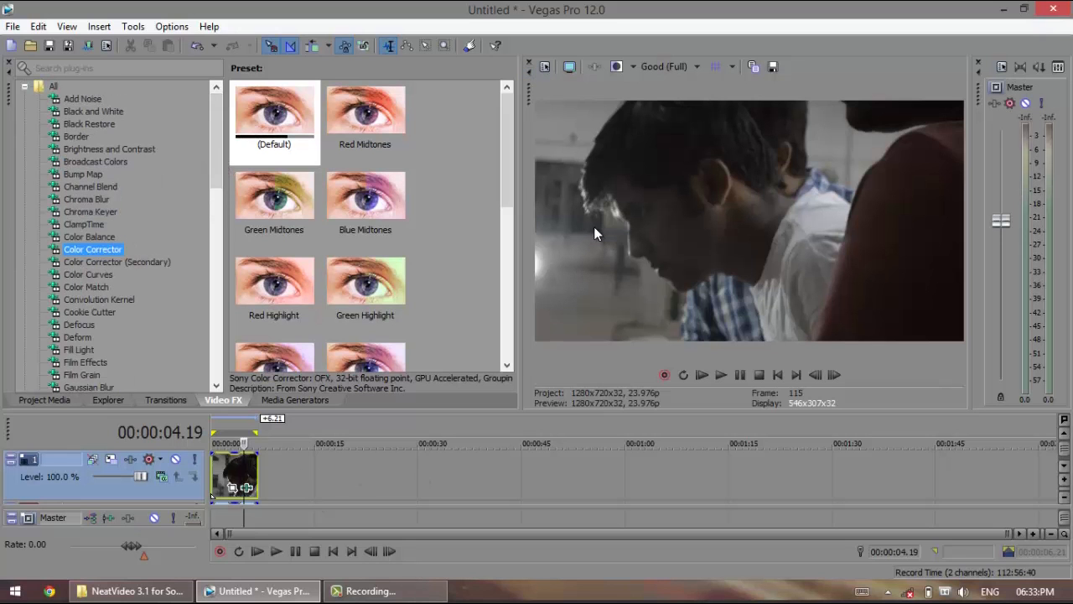
scroll(down, 3)
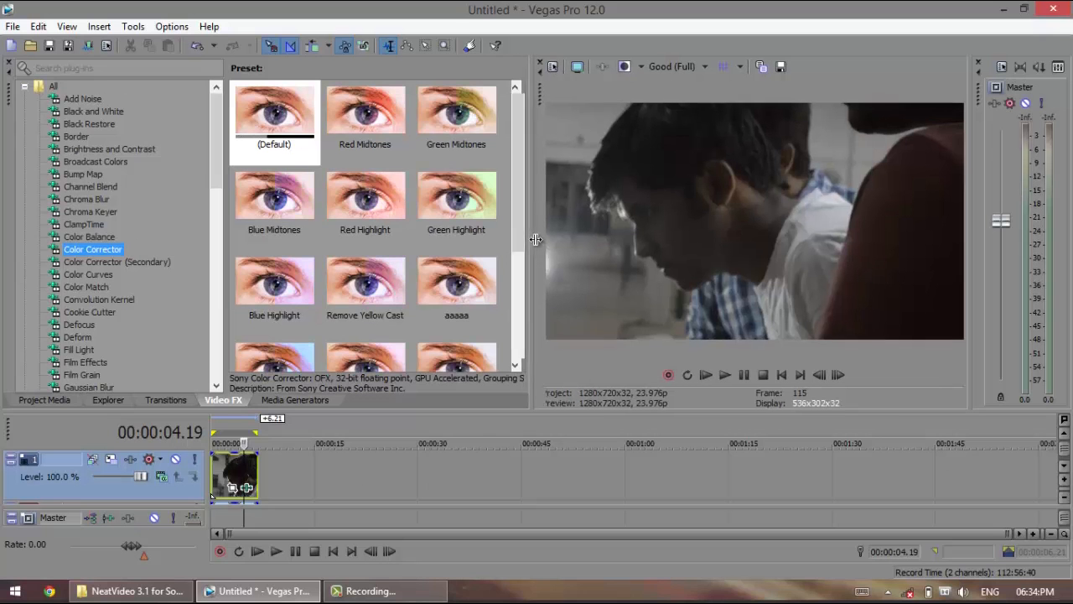